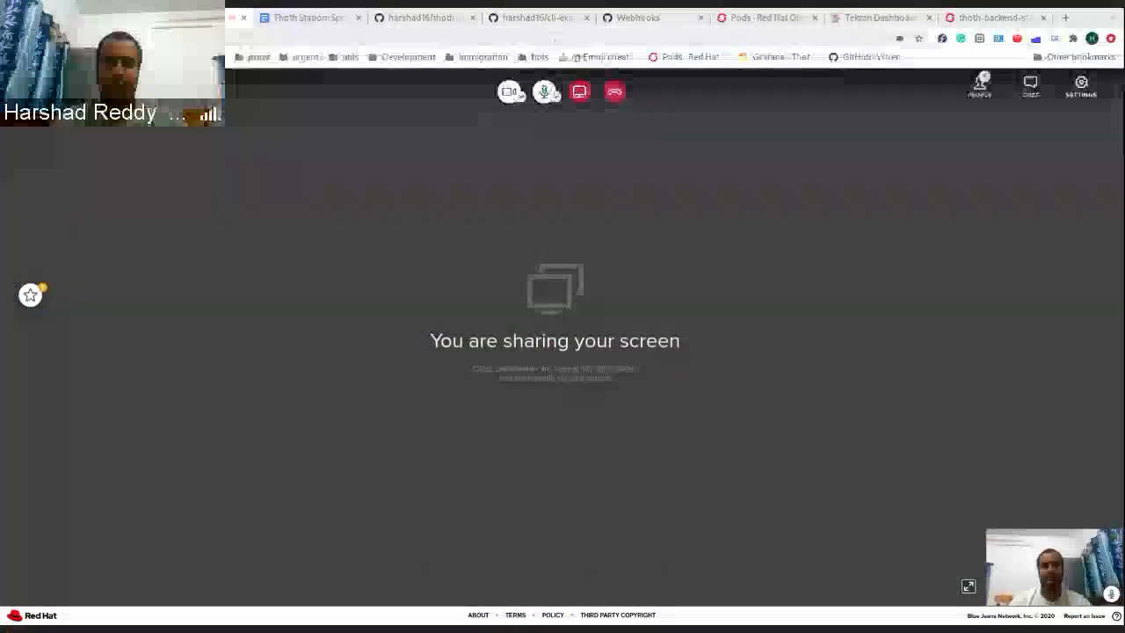
# - Bring the browser tab with the cli-examples repository into the shared screen
pyautogui.click(536, 17)
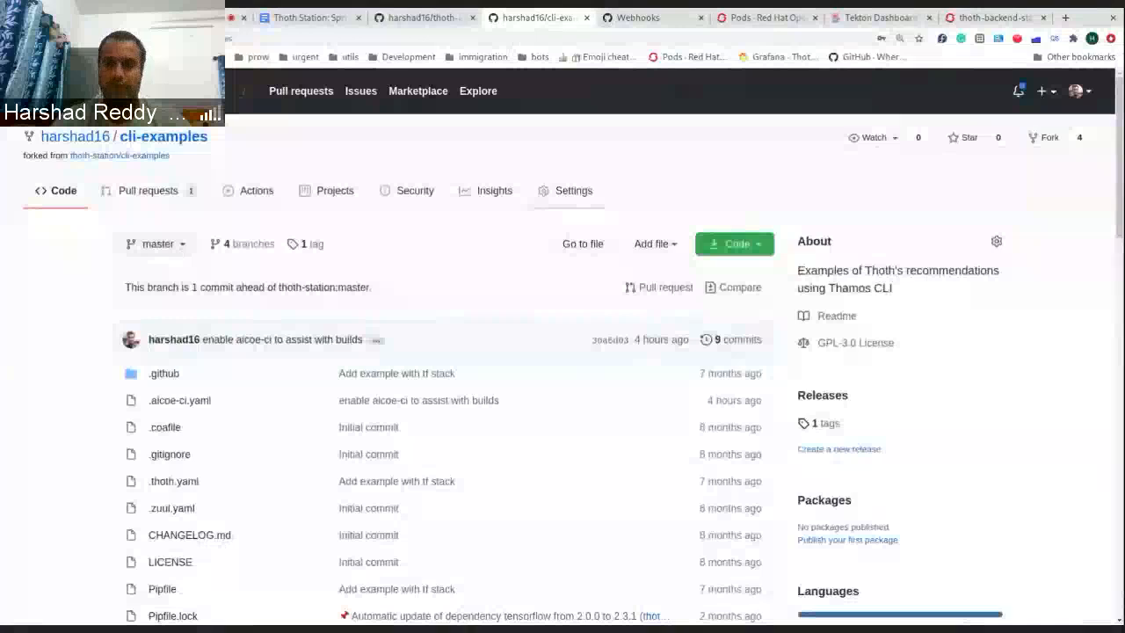
# - Switch cli-examples to the intel-tensorflow branch and look through its file listing
pyautogui.click(154, 242)
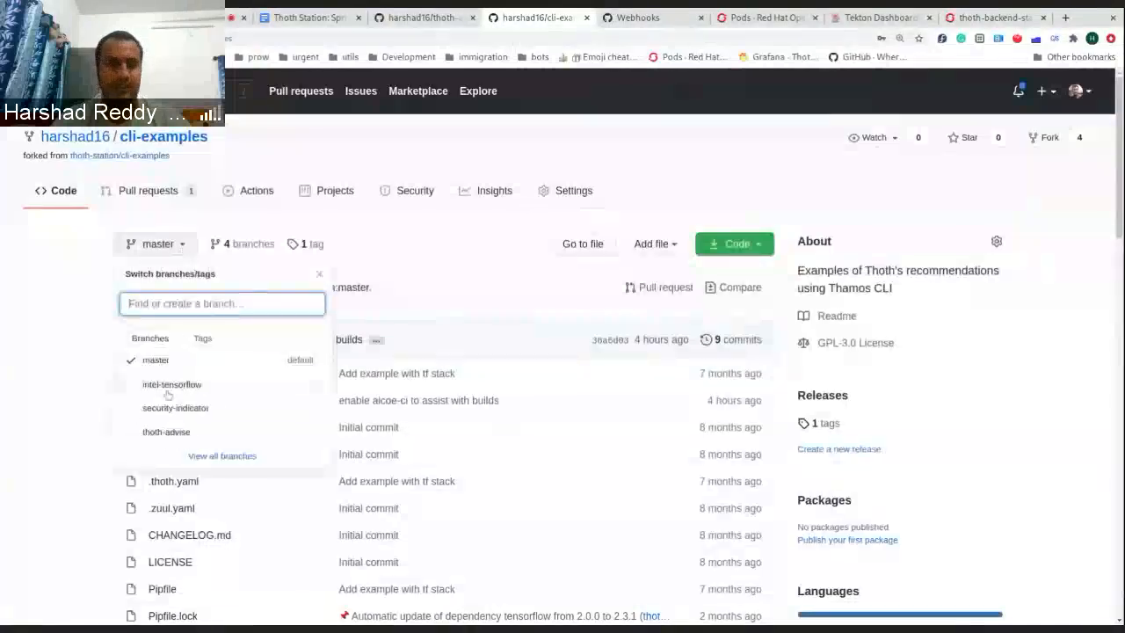
pyautogui.click(172, 383)
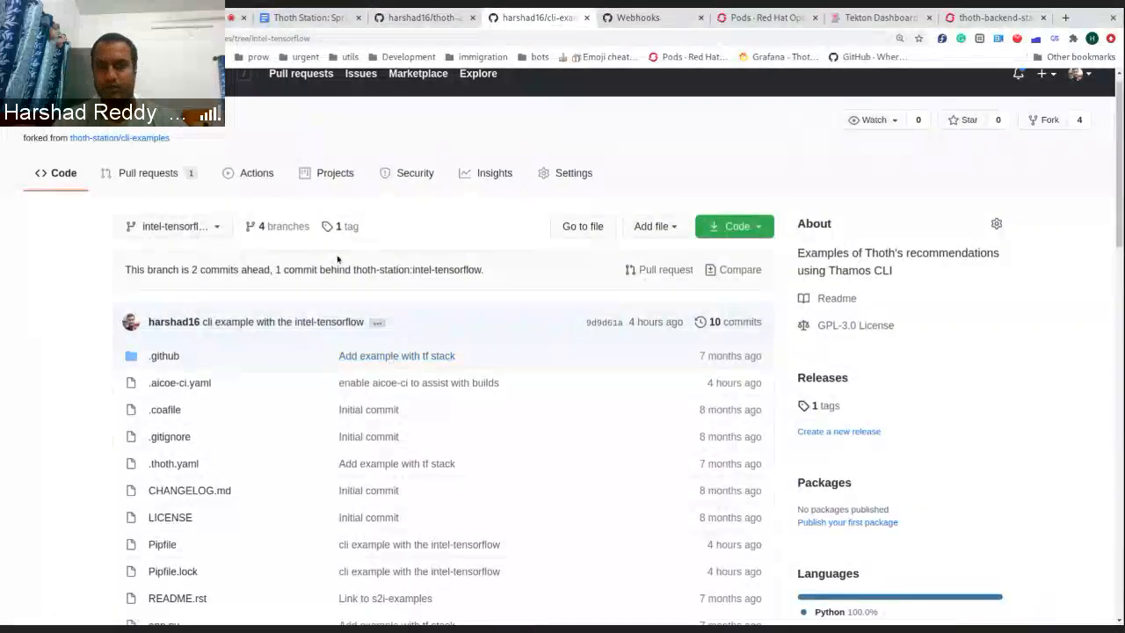
pyautogui.scroll(-3)
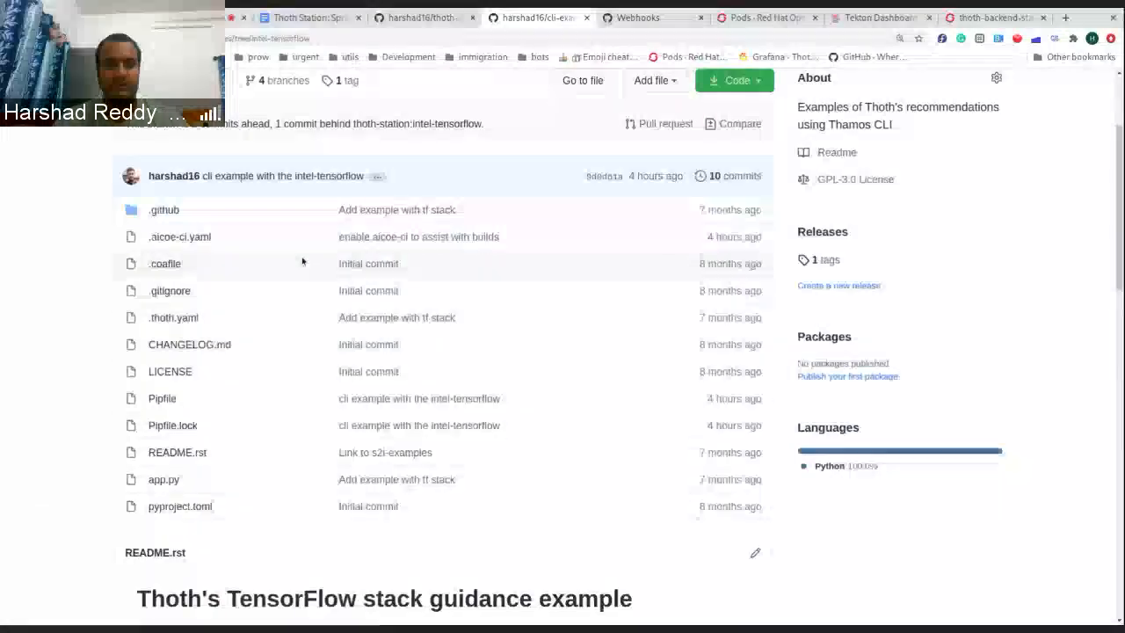
pyautogui.scroll(3)
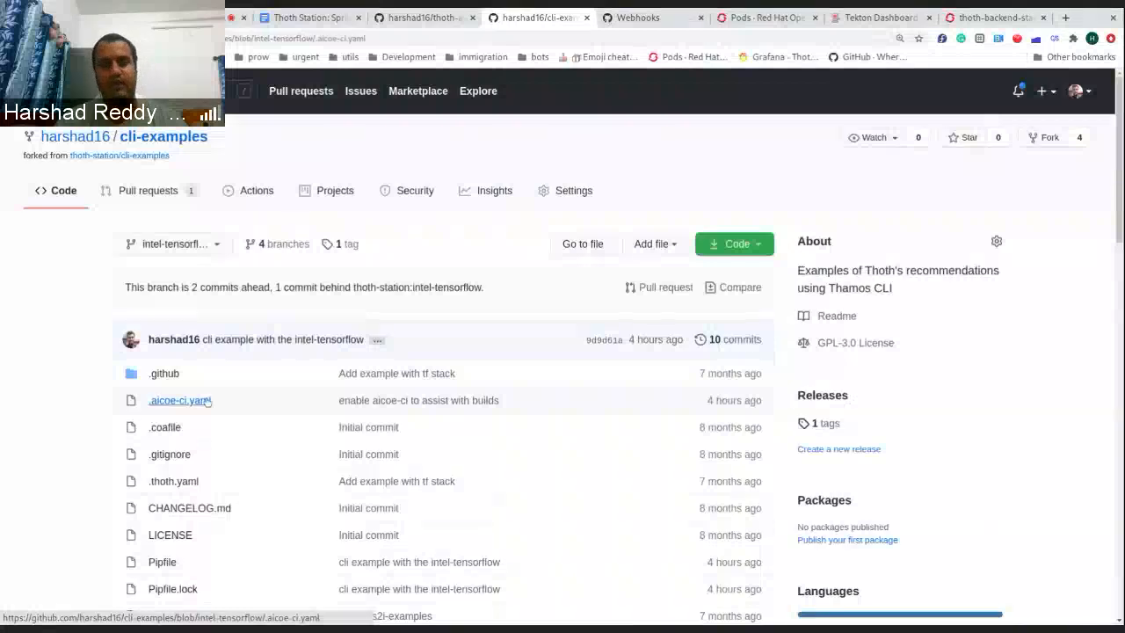
# - Review .aicoe-ci.yaml's deploy section, highlighting project-org and overlay-contextpath settings
pyautogui.click(179, 401)
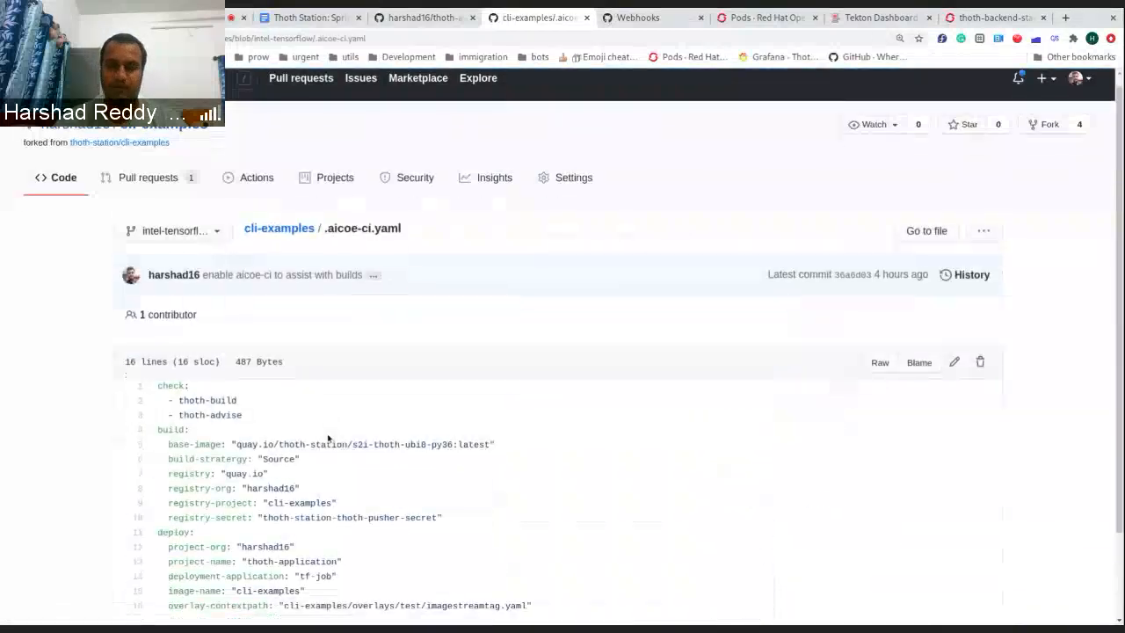
pyautogui.scroll(-3)
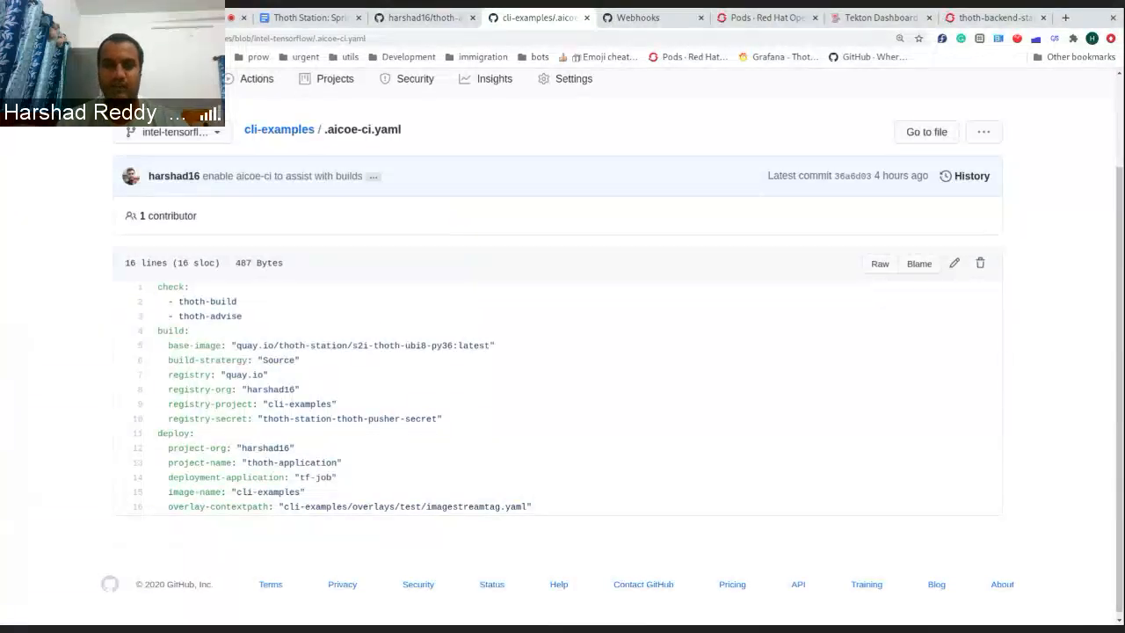
pyautogui.moveTo(378, 485)
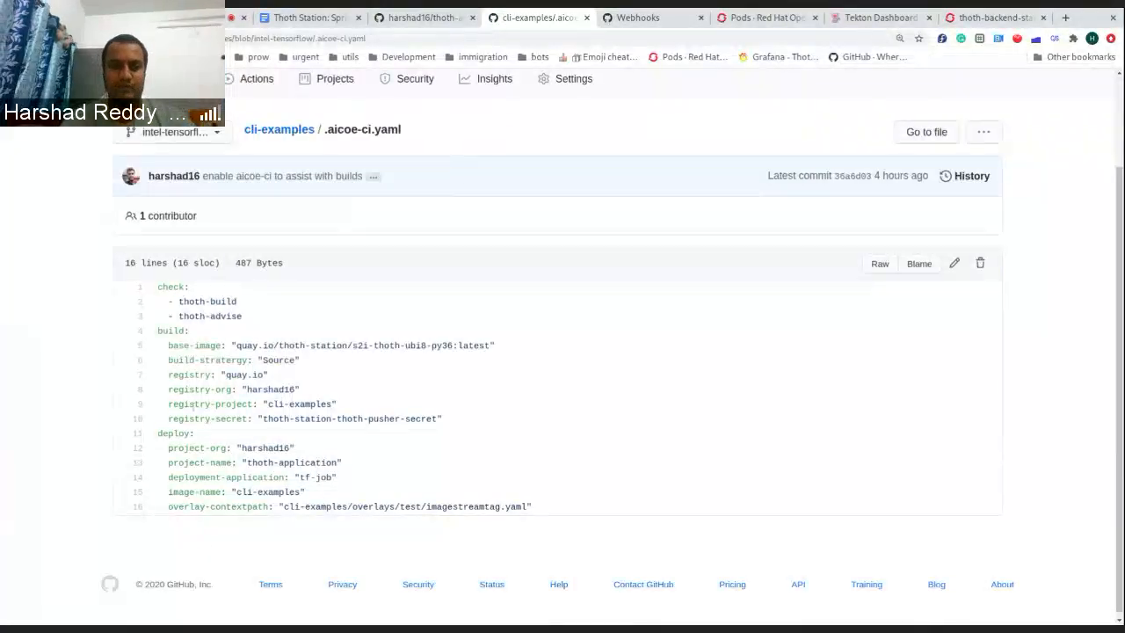
pyautogui.doubleClick(172, 432)
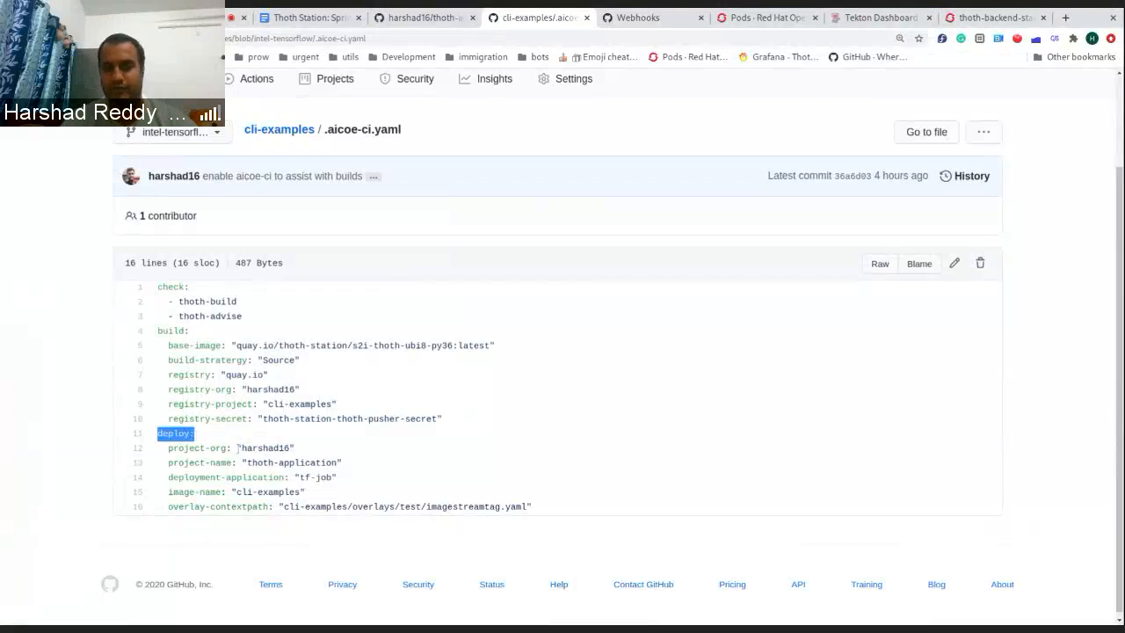
pyautogui.doubleClick(195, 448)
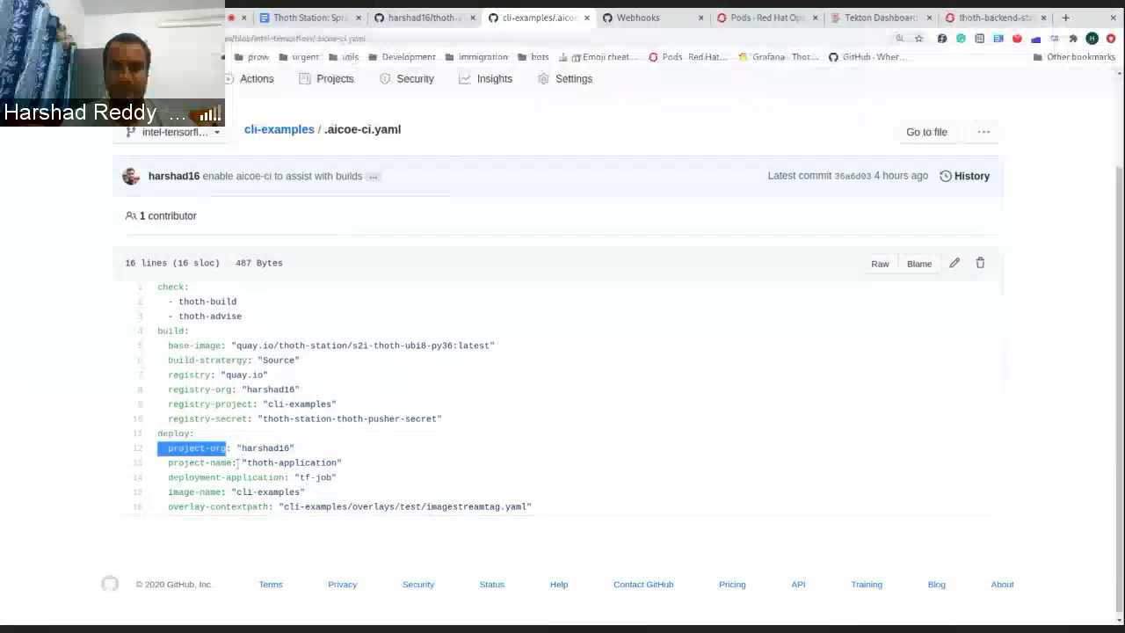
pyautogui.doubleClick(253, 506)
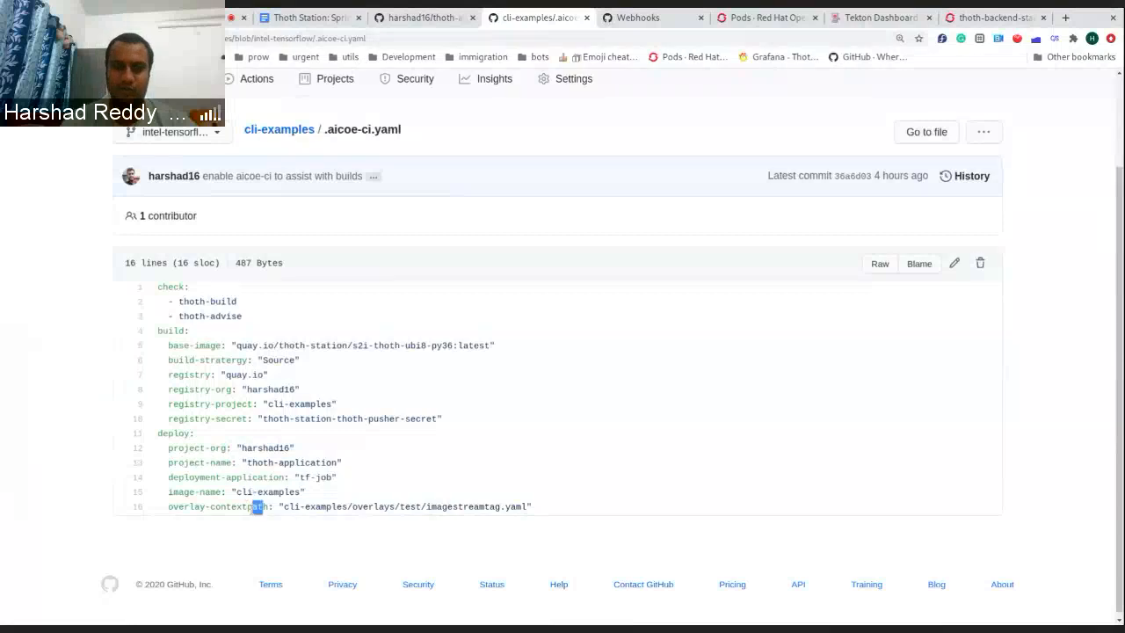
pyautogui.doubleClick(218, 507)
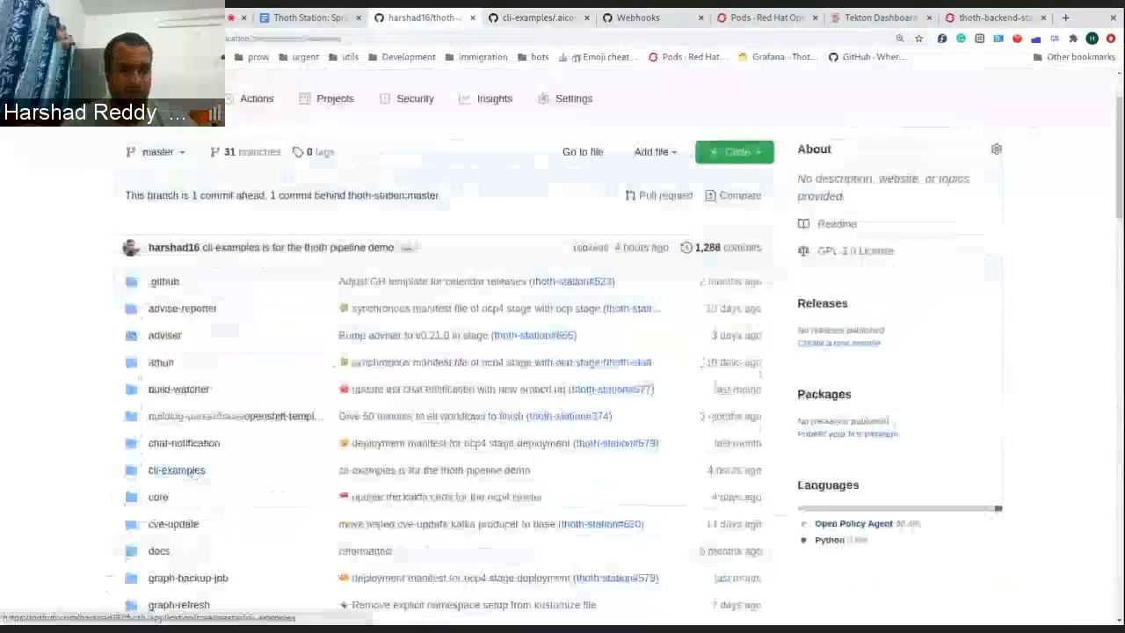
# - Trace thoth-application's cli-examples/overlays/test path down to imagestreamtag.yaml
pyautogui.click(176, 469)
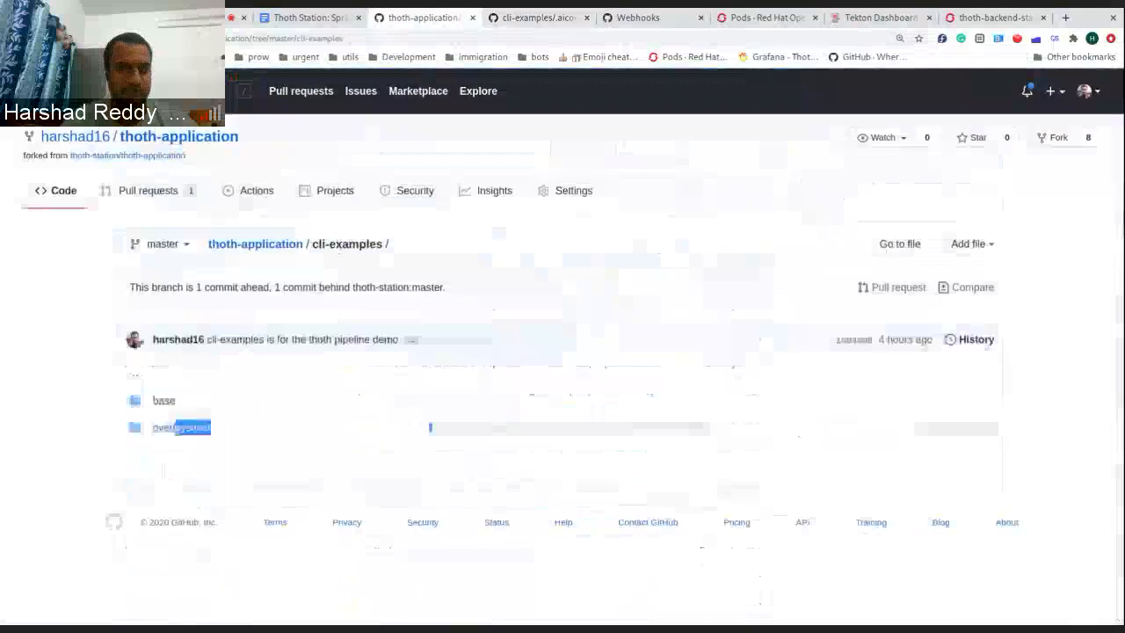
pyautogui.click(180, 427)
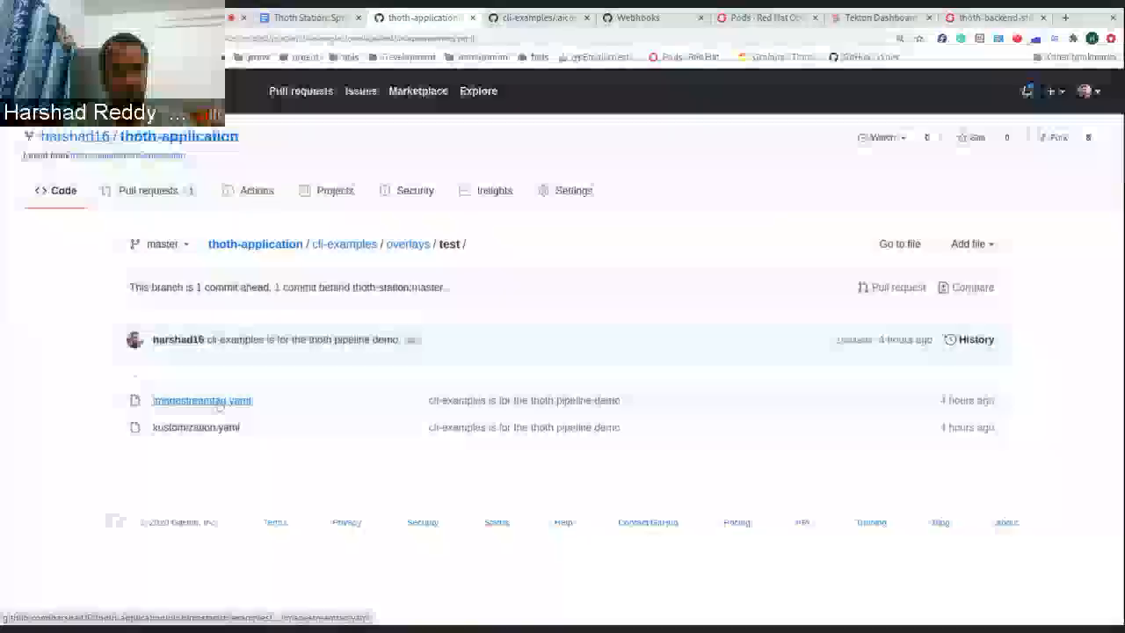
pyautogui.click(202, 401)
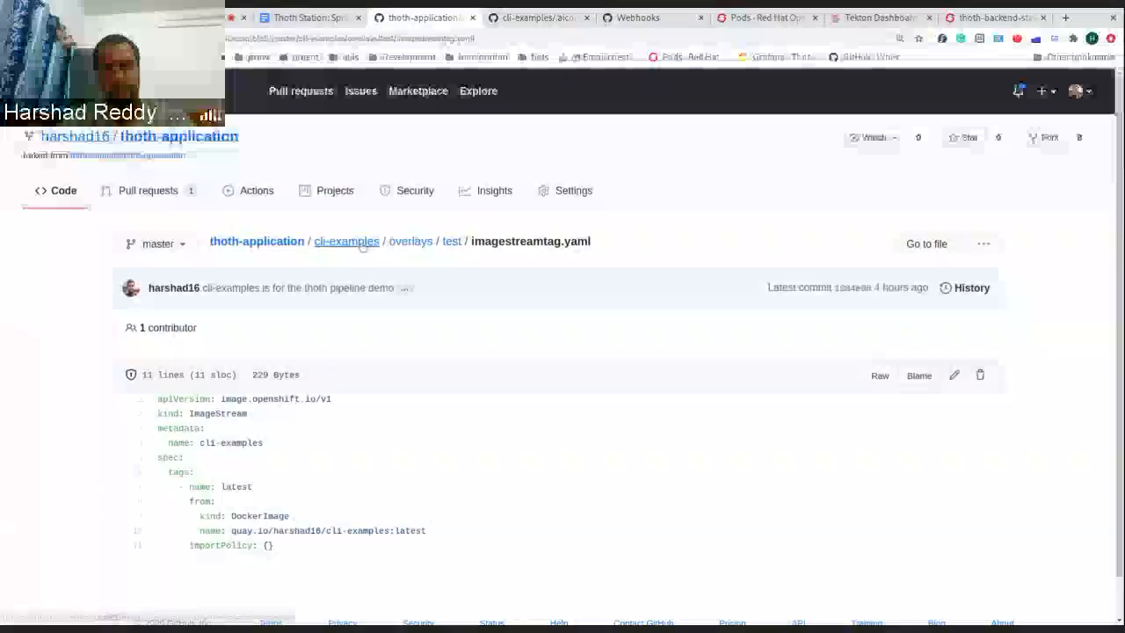
# - Back in cli-examples, highlight the overlay context path and tf-job deployment value in .aicoe-ci.yaml
pyautogui.click(536, 17)
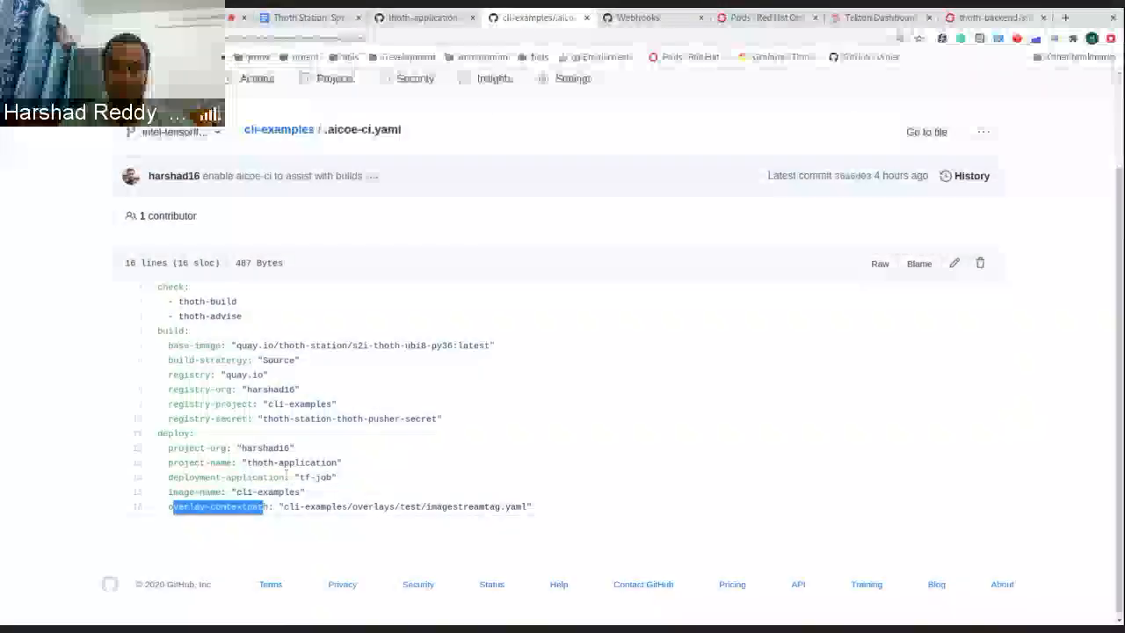
pyautogui.doubleClick(232, 478)
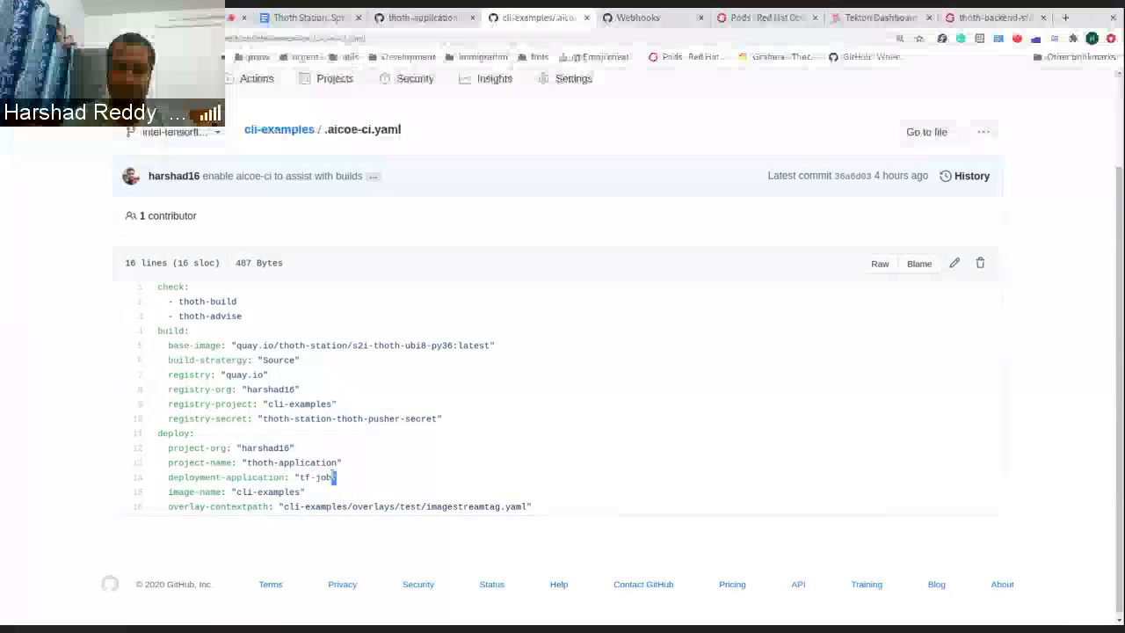
pyautogui.doubleClick(313, 478)
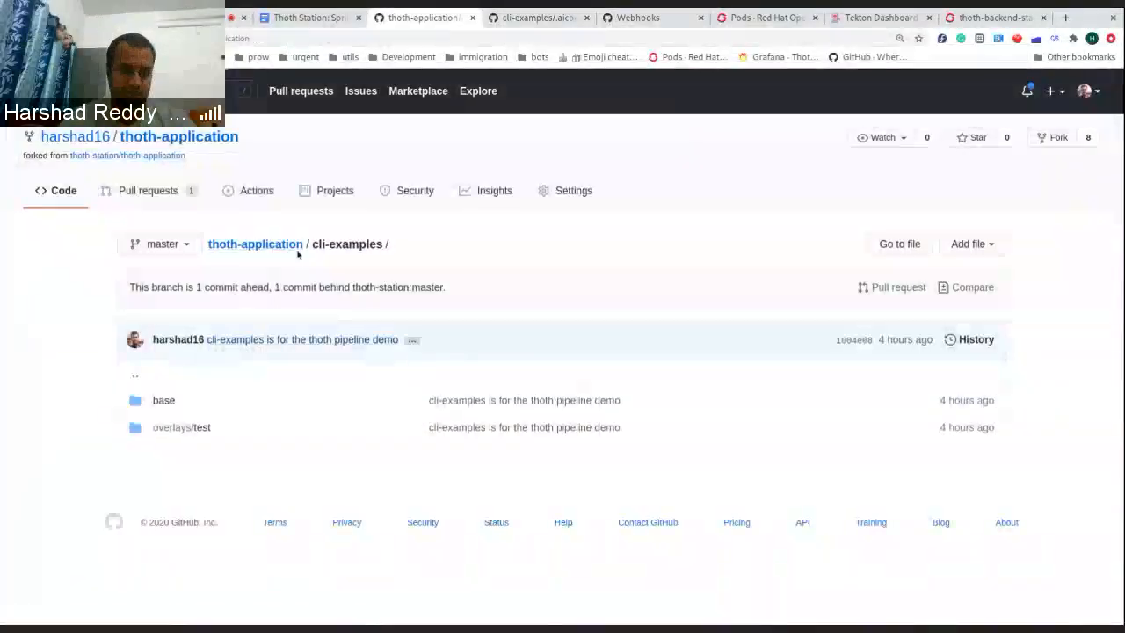
# - View cli-examples base deploymentconfig.yaml in thoth-application and highlight the deployment name
pyautogui.click(255, 243)
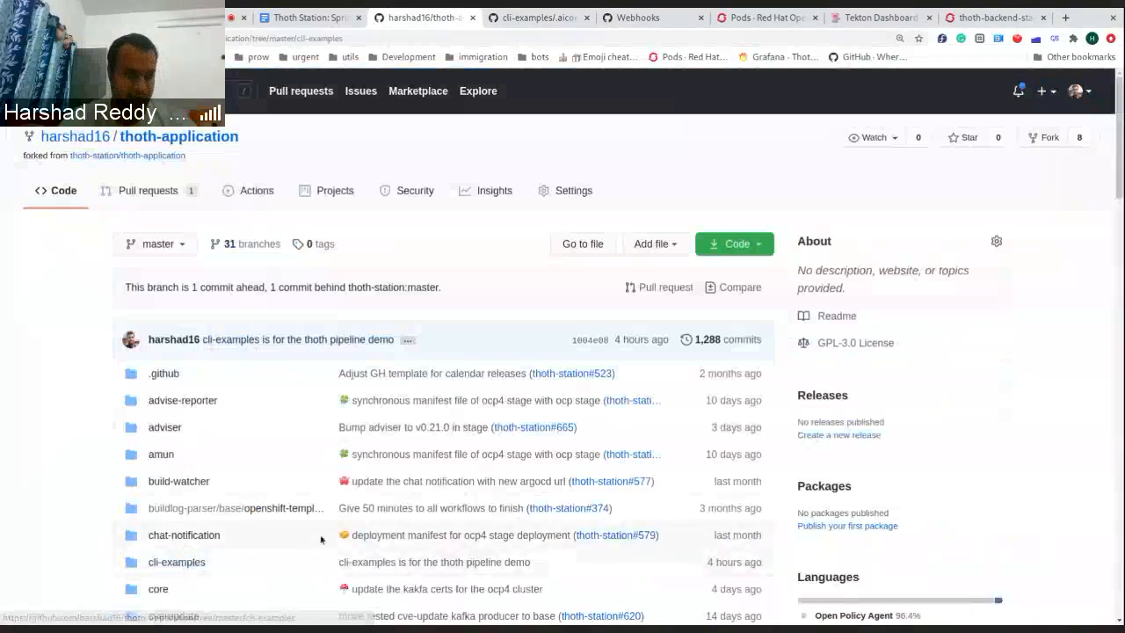
pyautogui.click(176, 563)
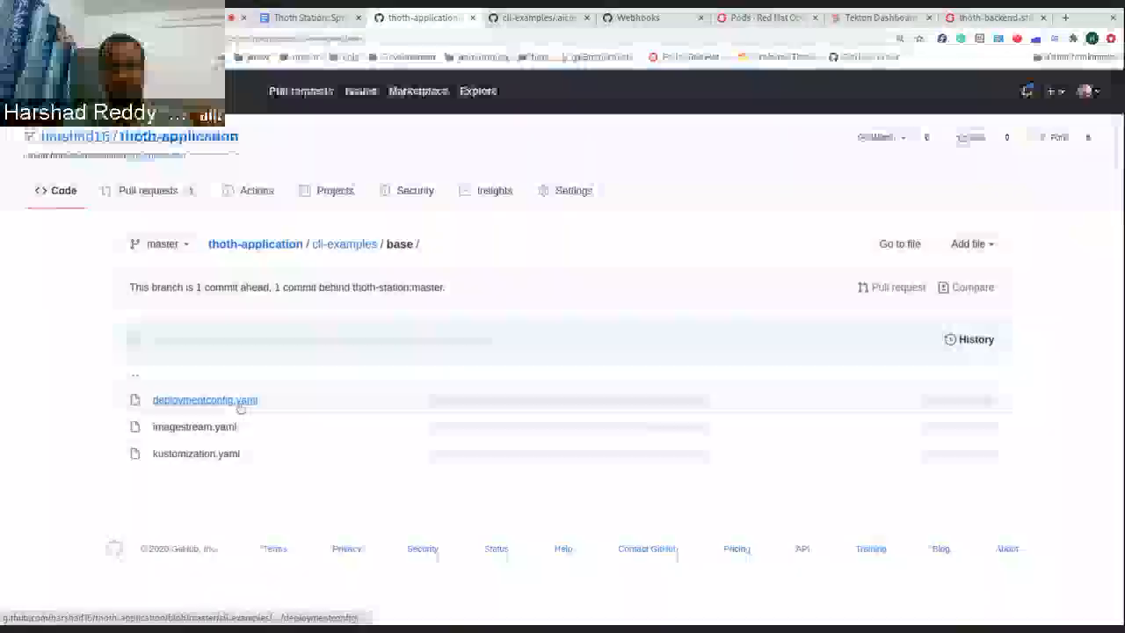
pyautogui.click(204, 401)
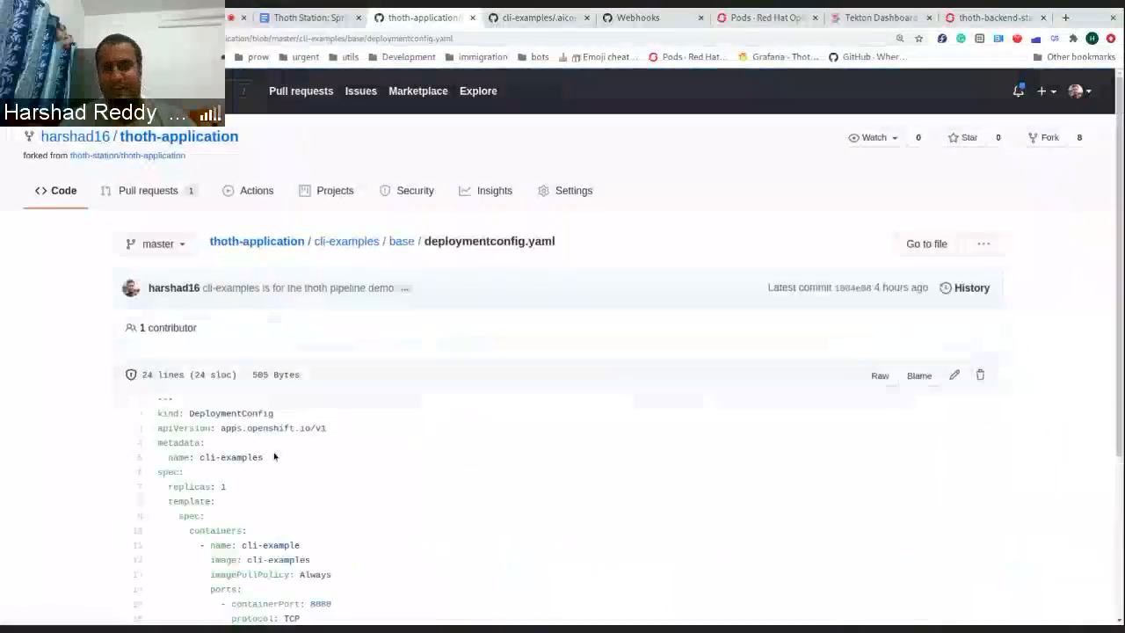
pyautogui.doubleClick(230, 457)
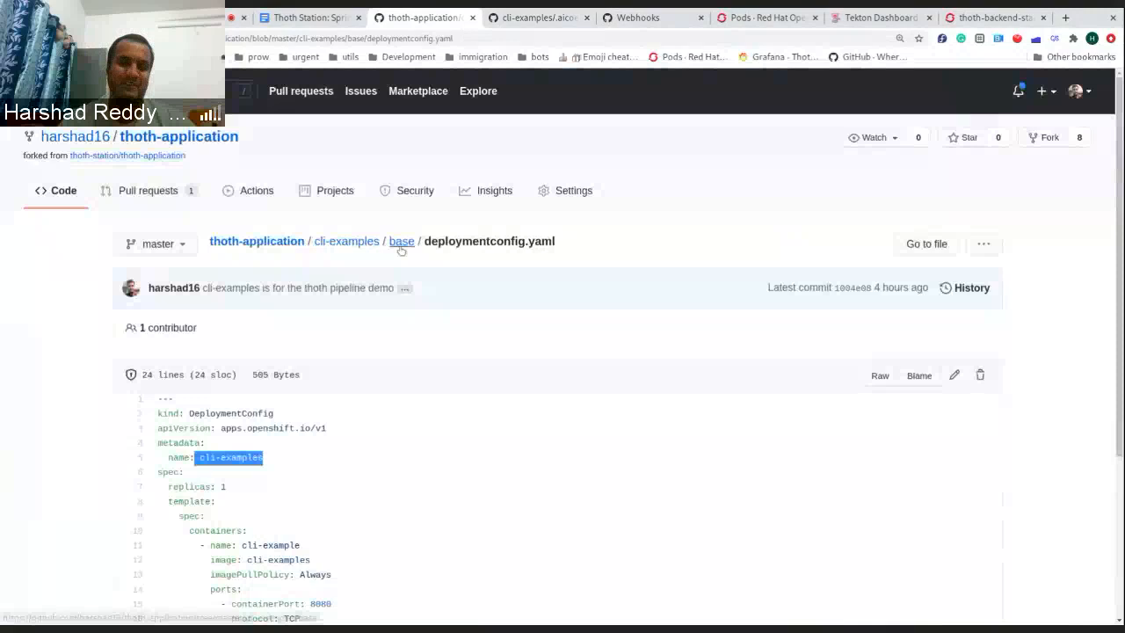
pyautogui.moveTo(400, 240)
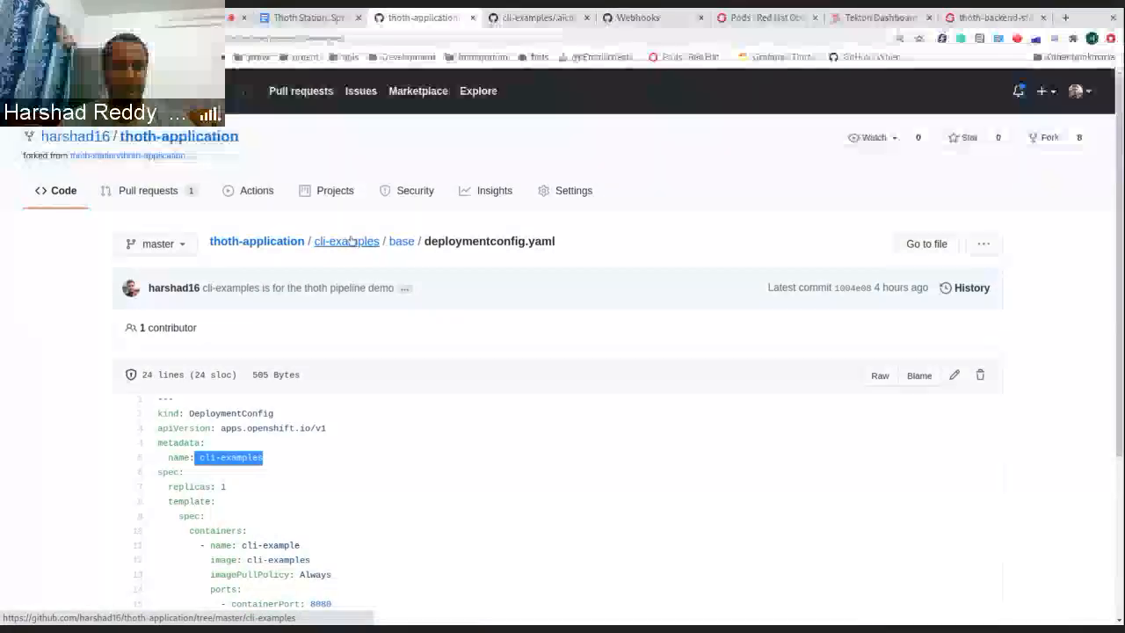
# - Navigate to cli-examples/overlays/test and show its kustomization.yaml
pyautogui.click(401, 241)
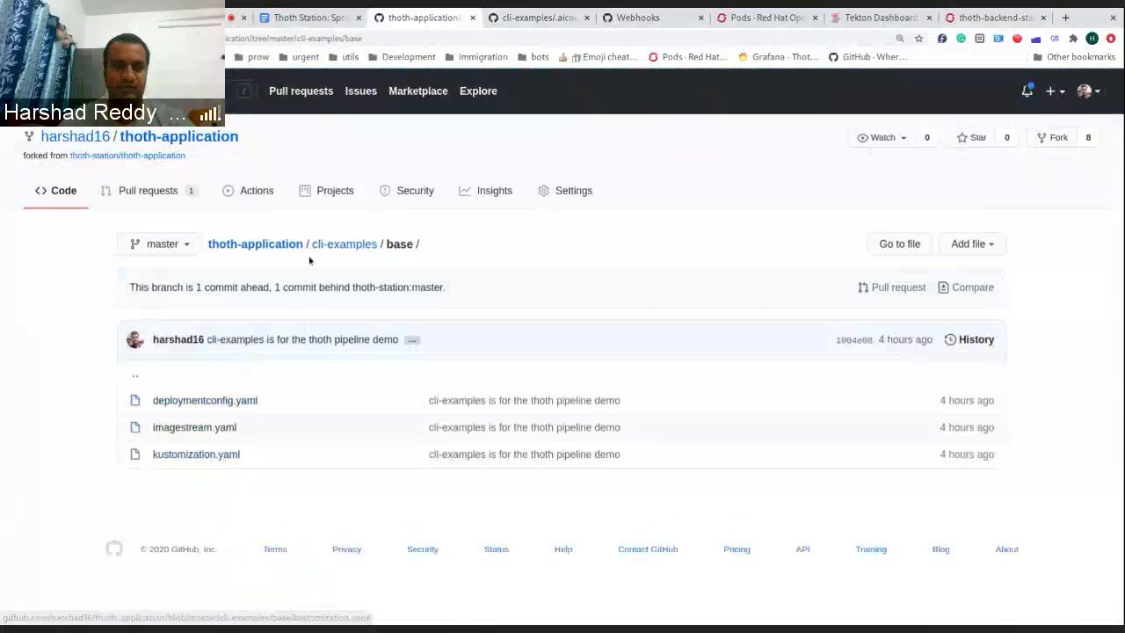
pyautogui.click(344, 243)
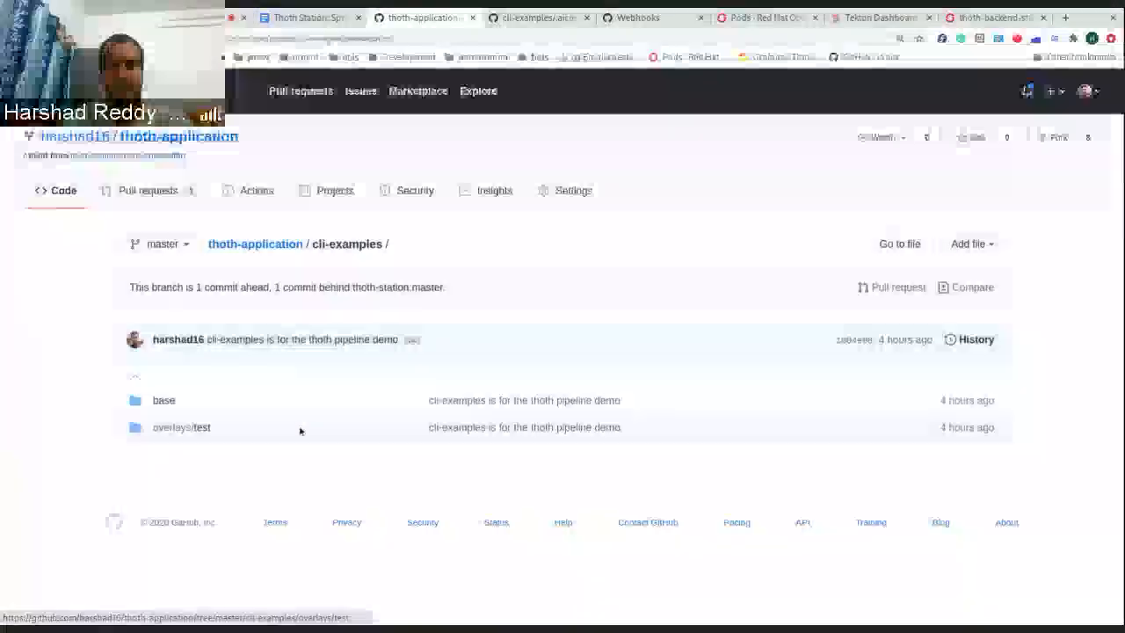
pyautogui.click(183, 427)
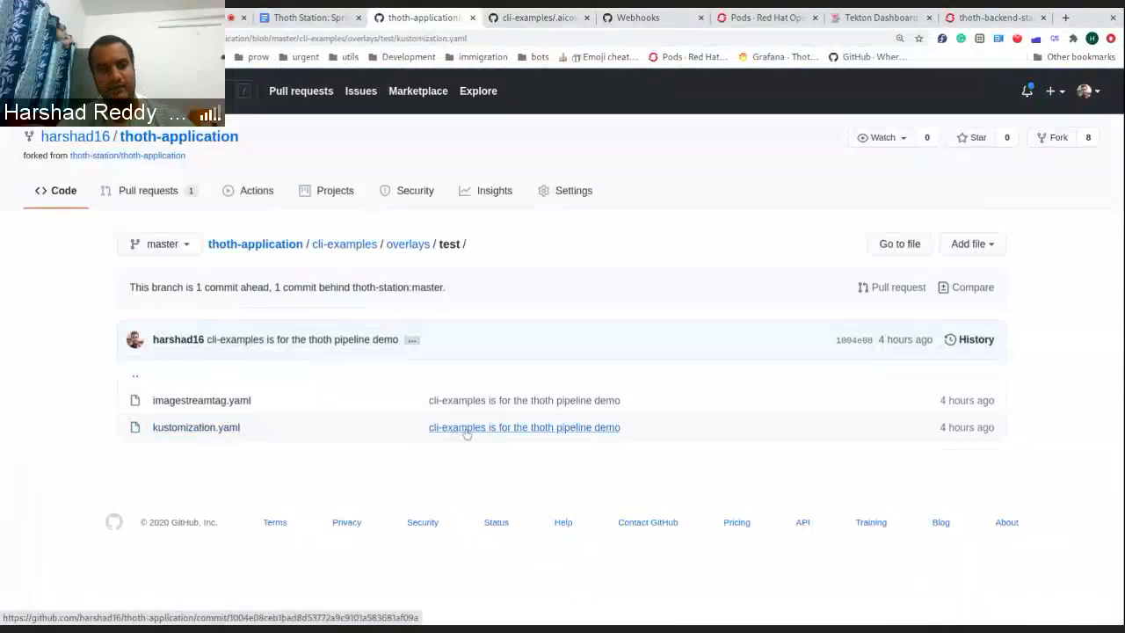
pyautogui.click(197, 427)
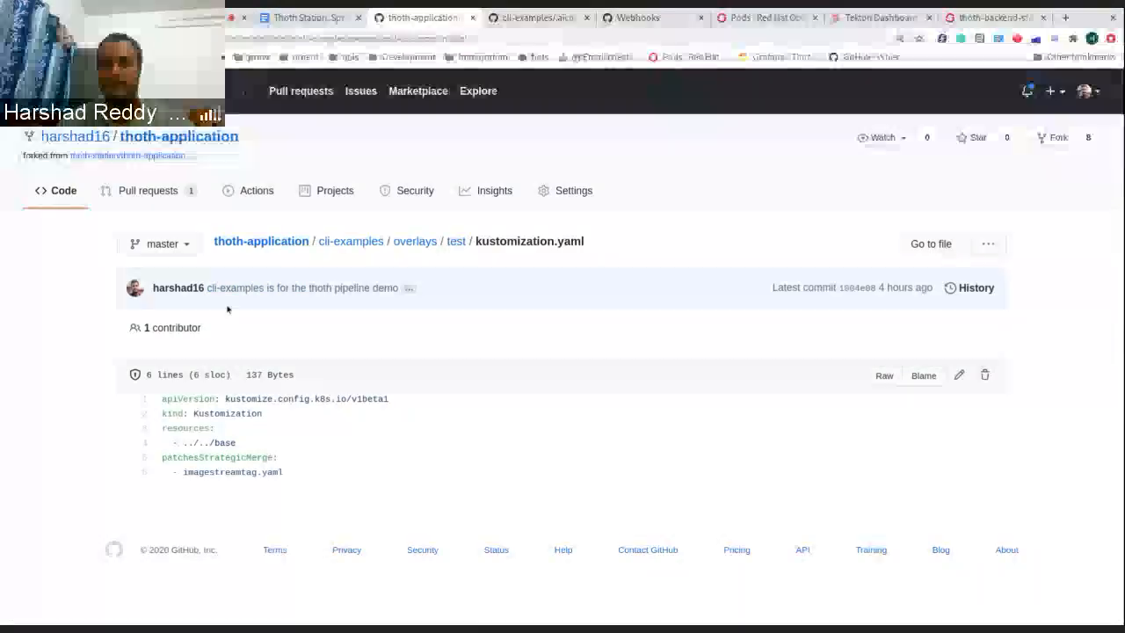
# - Go to the cli-examples repository home and view its v0.1.0 tag release
pyautogui.click(531, 17)
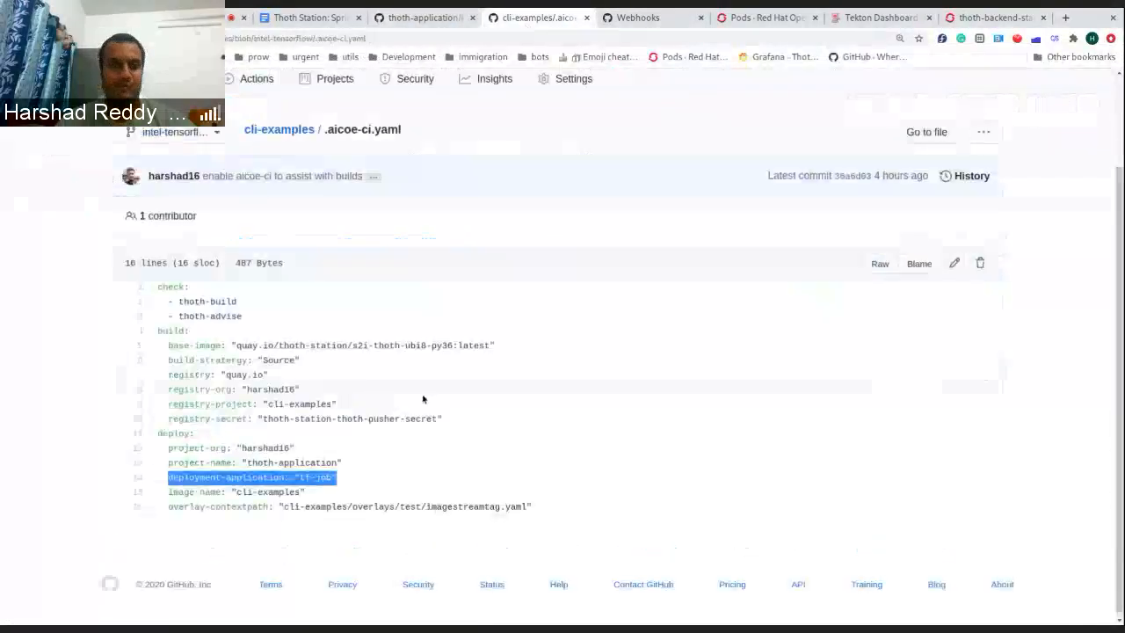
pyautogui.scroll(3)
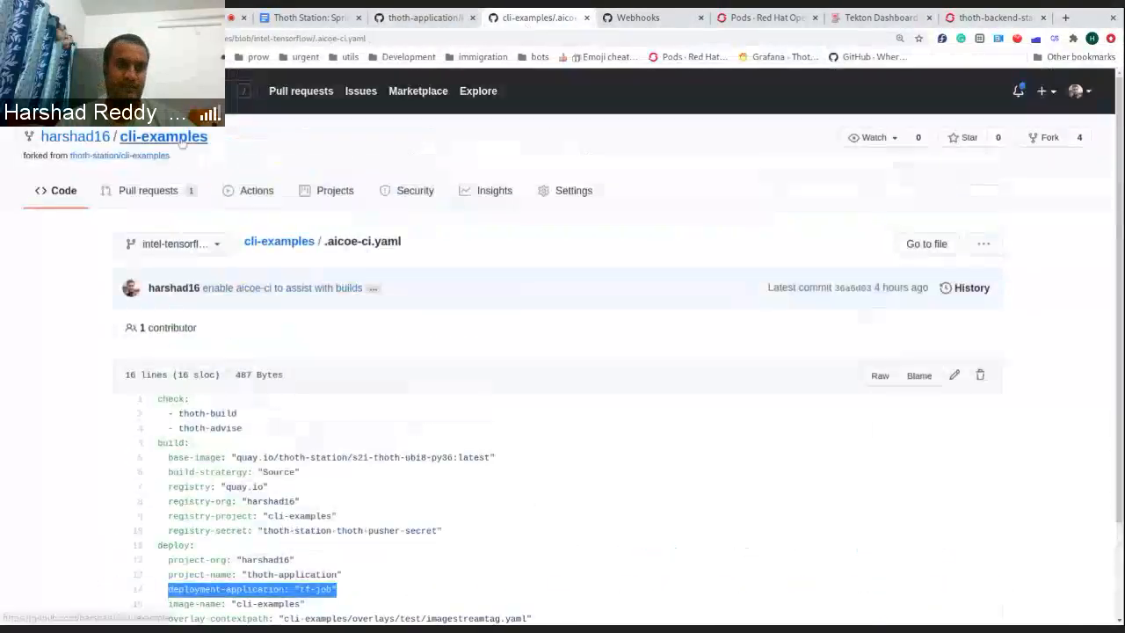
pyautogui.click(278, 240)
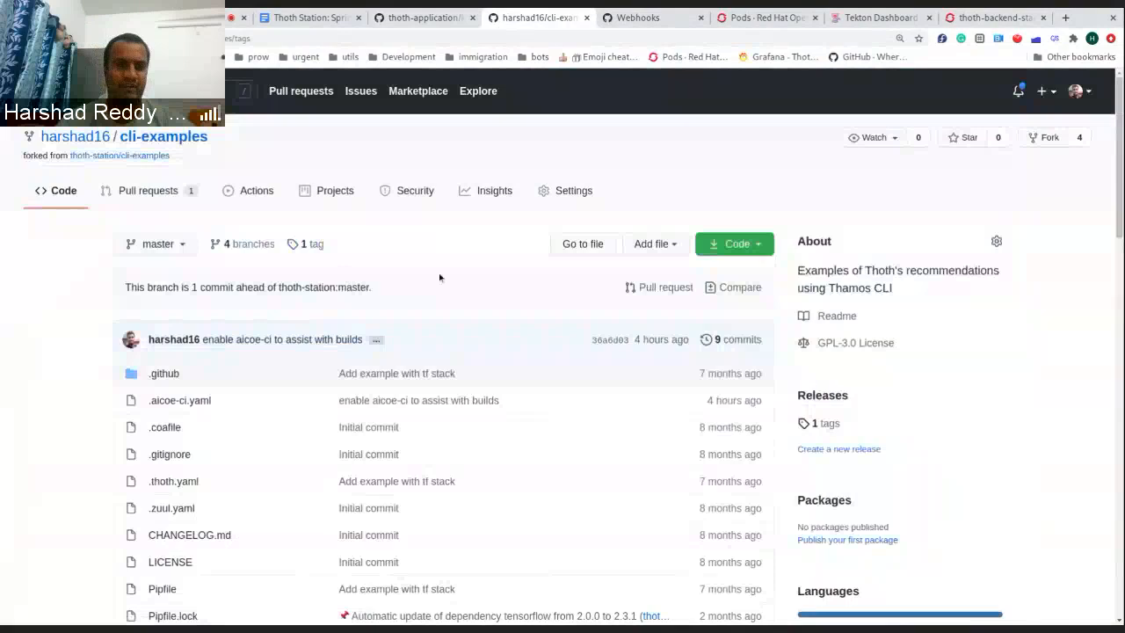
pyautogui.click(306, 242)
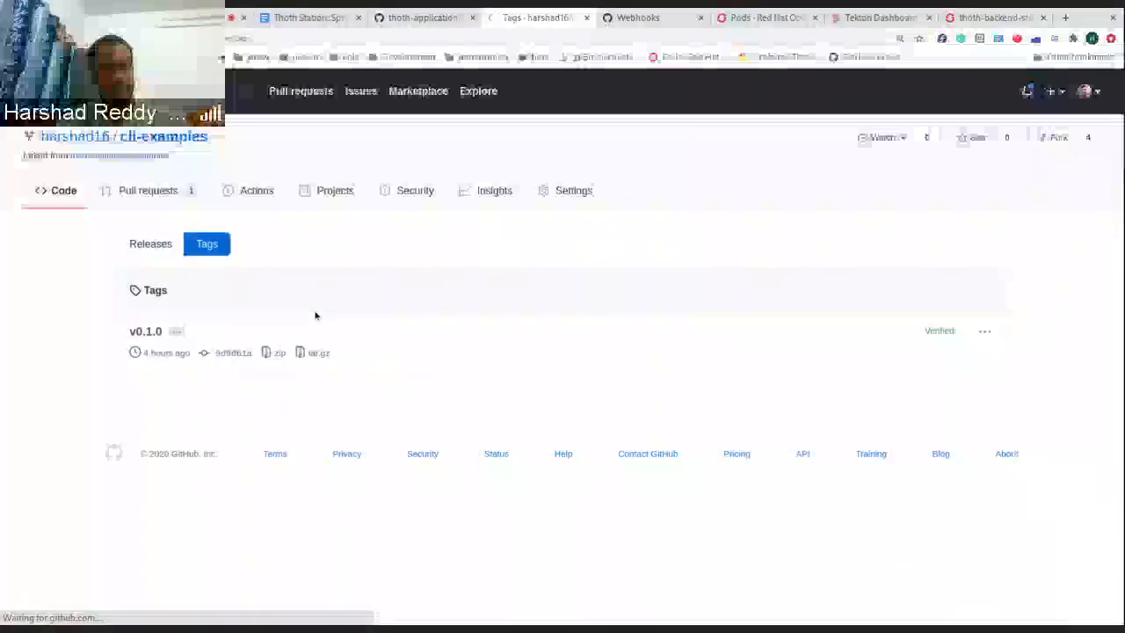
pyautogui.click(144, 331)
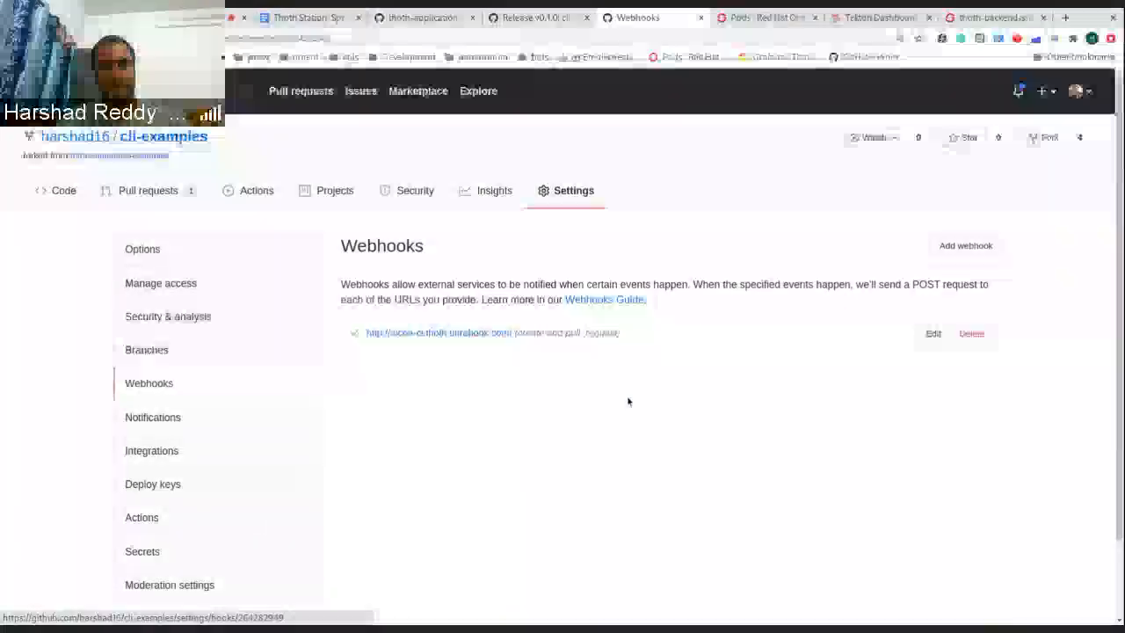
# - Show the cli-examples webhook's details with its recent deliveries
pyautogui.click(931, 334)
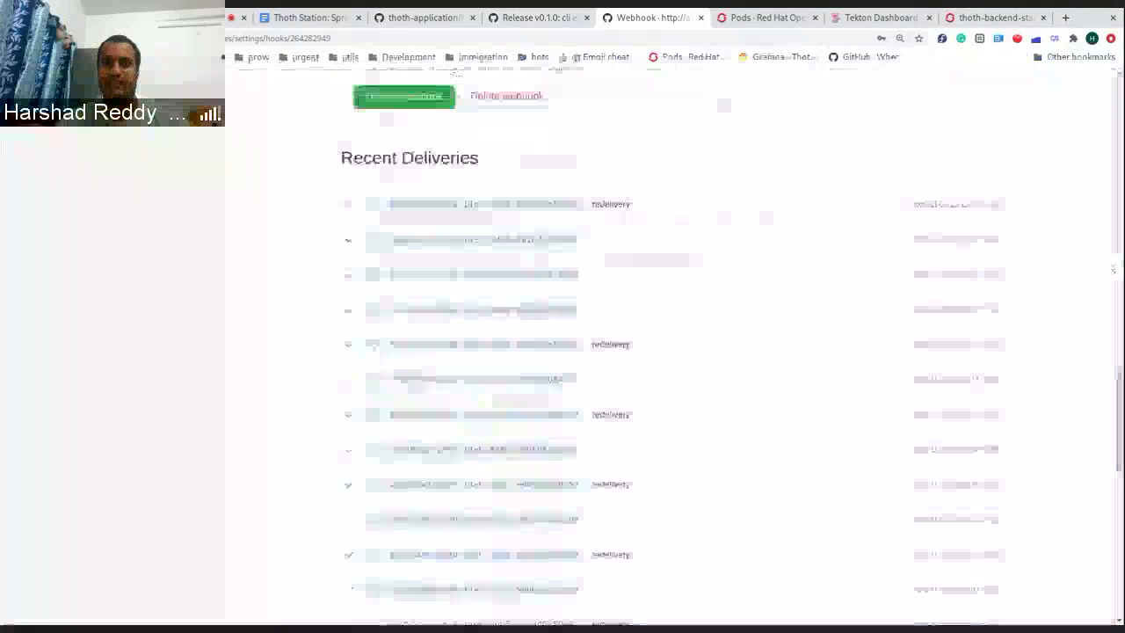
# - Check the running tag-release-4s2ng PipelineRun in Tekton Dashboard, then return to cli-examples
pyautogui.click(879, 18)
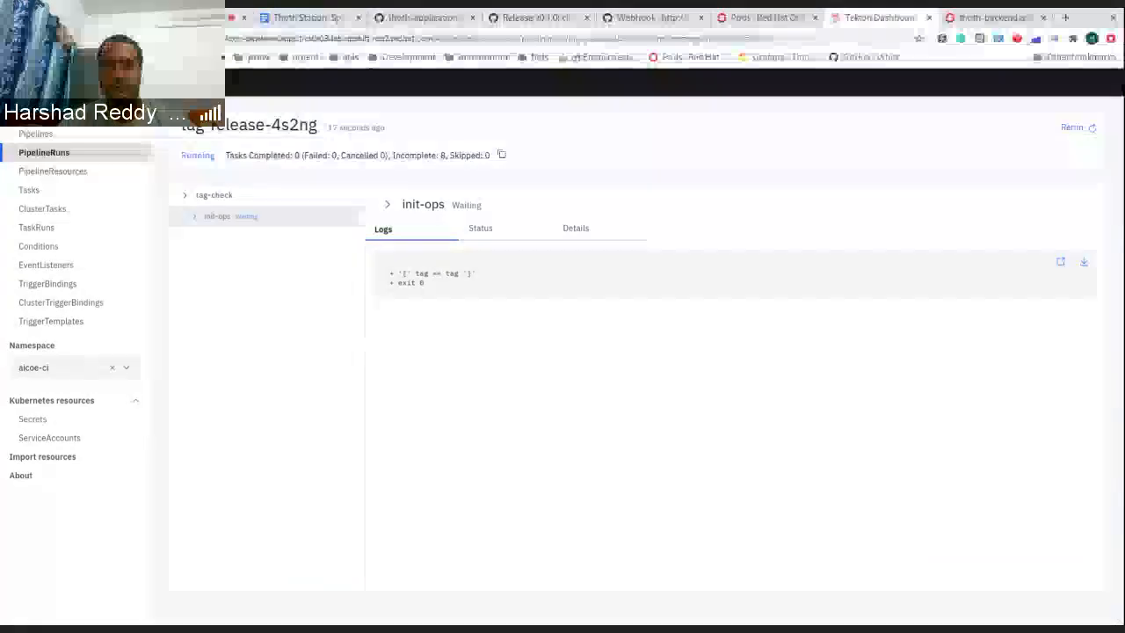
pyautogui.click(536, 17)
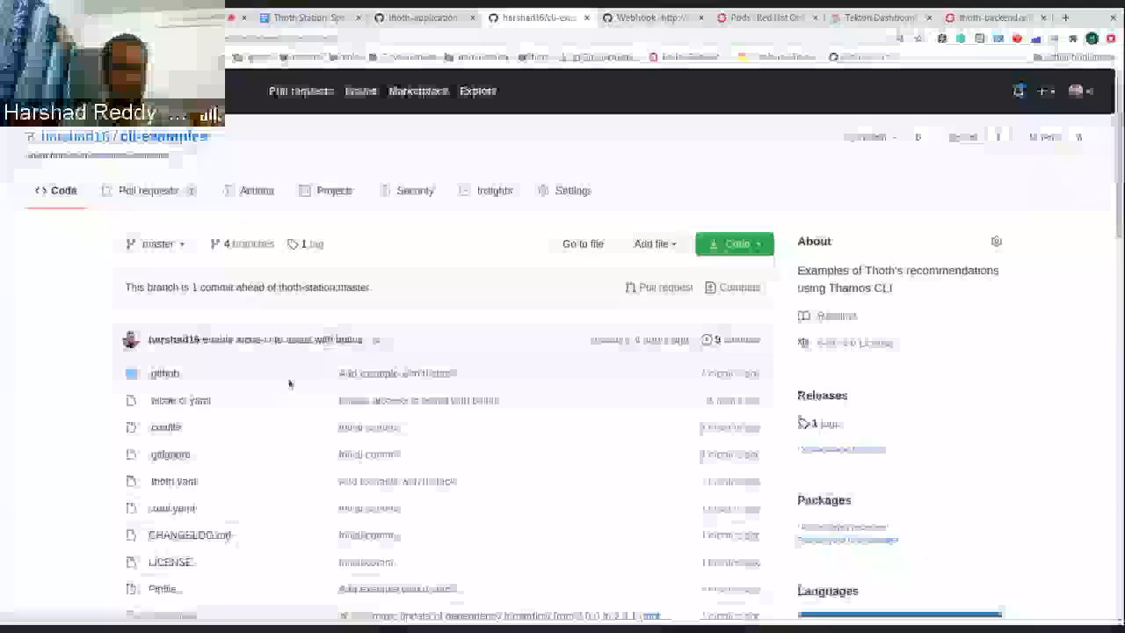
# - Revisit .aicoe-ci.yaml's check section with thoth-advise, then return to the tag-release-4s2ng run
pyautogui.click(179, 401)
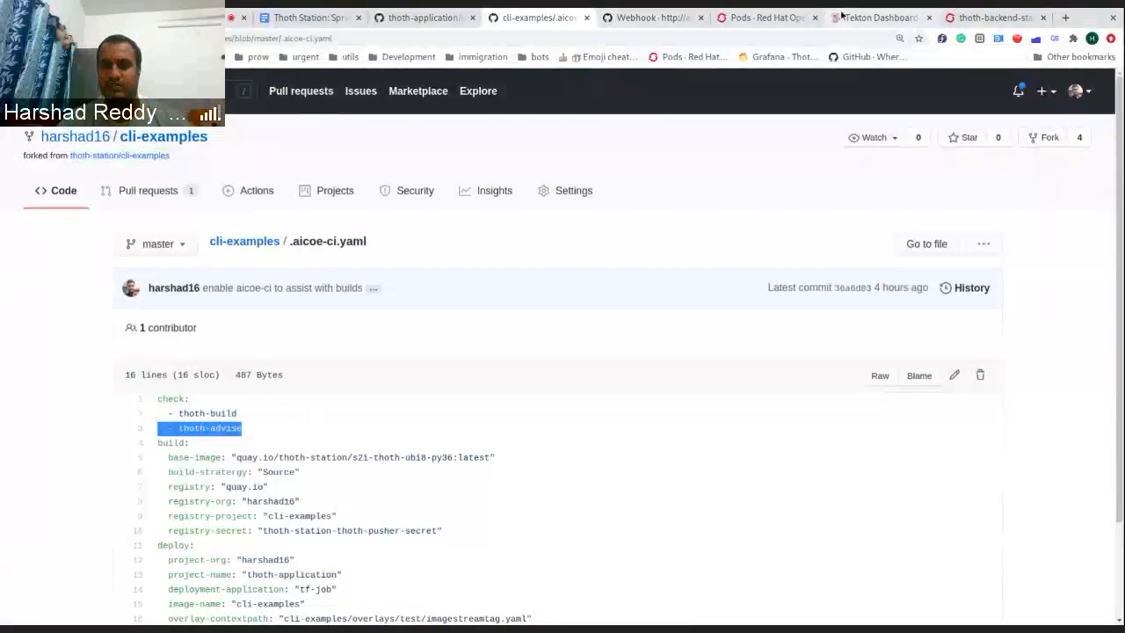
pyautogui.click(876, 17)
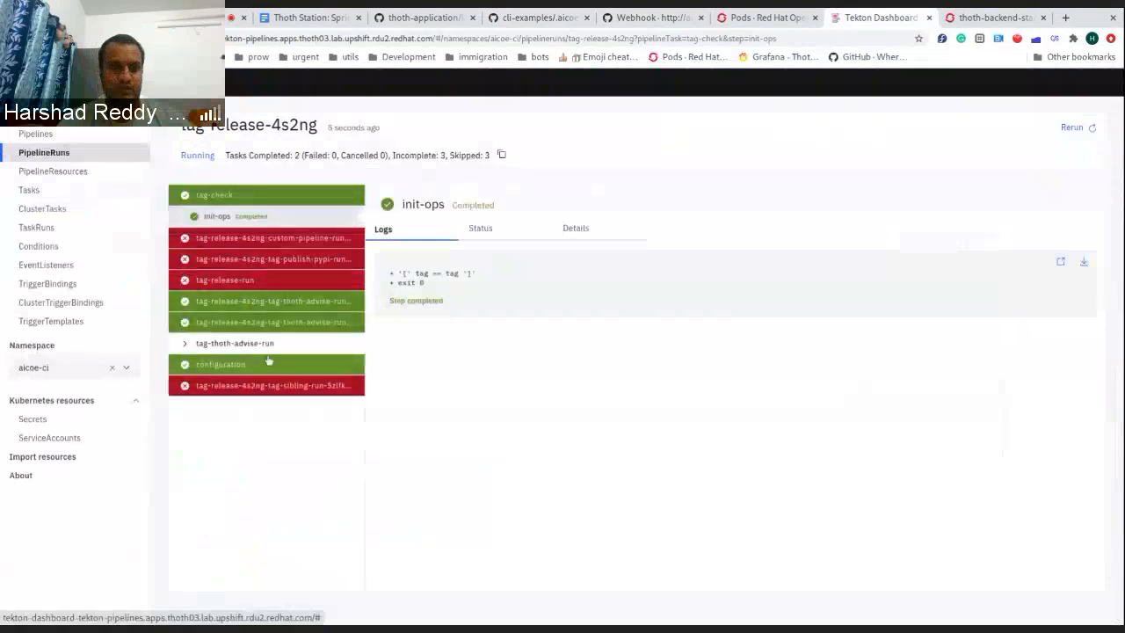
# - Inspect tag-thoth-advise-run's request-advise warnings and the git-add-locked-file step committing Pipfile.lock
pyautogui.click(235, 343)
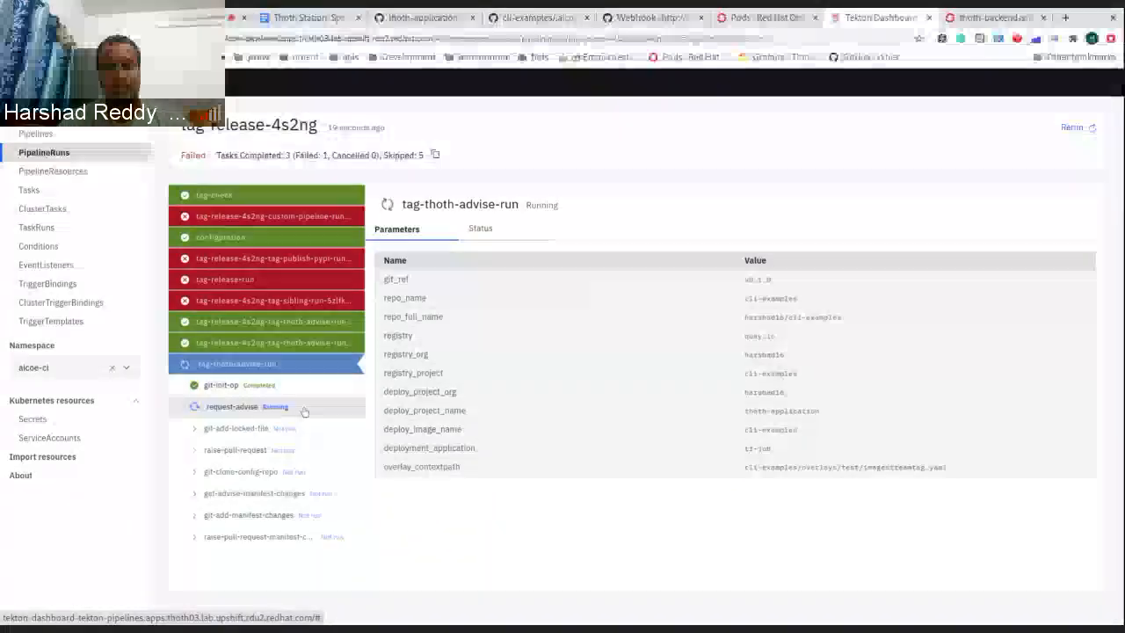
pyautogui.click(232, 406)
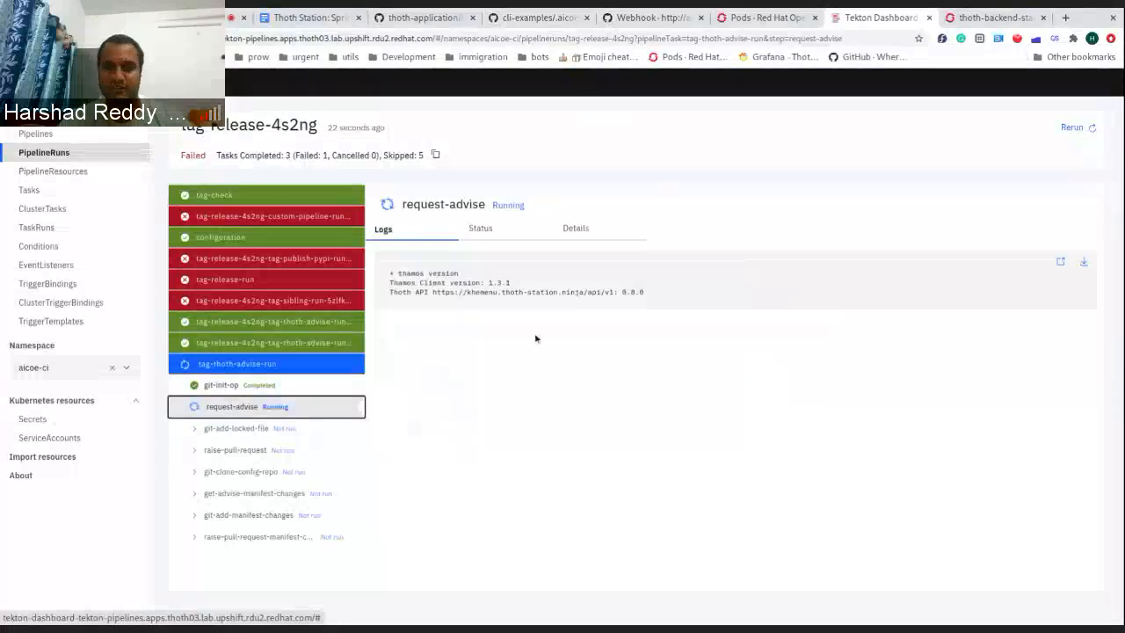
pyautogui.moveTo(527, 323)
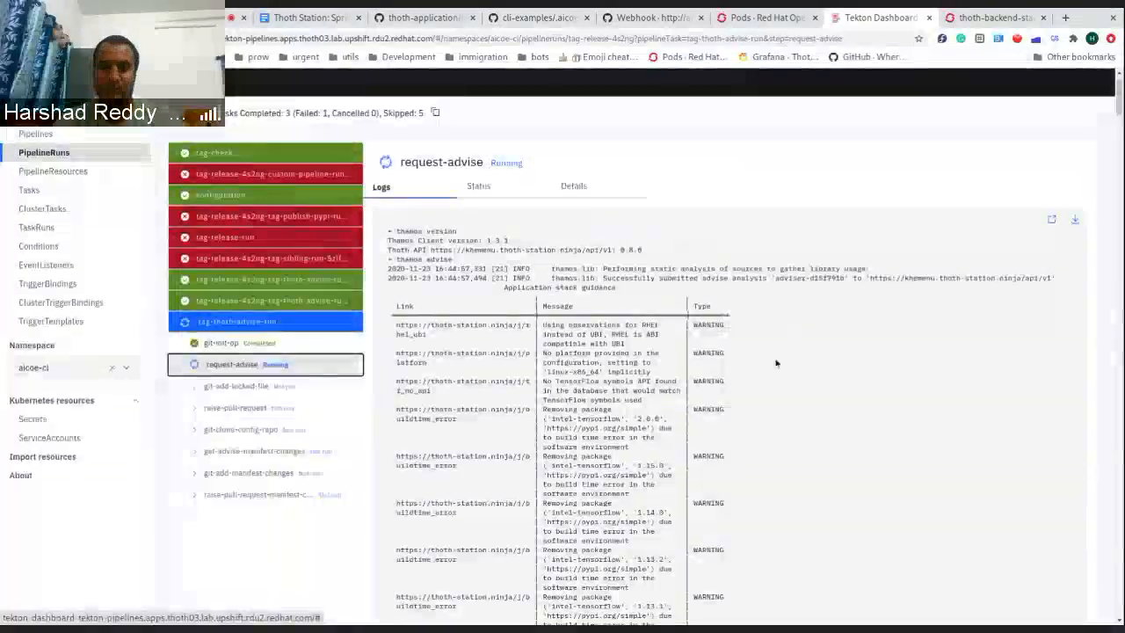
pyautogui.scroll(-3)
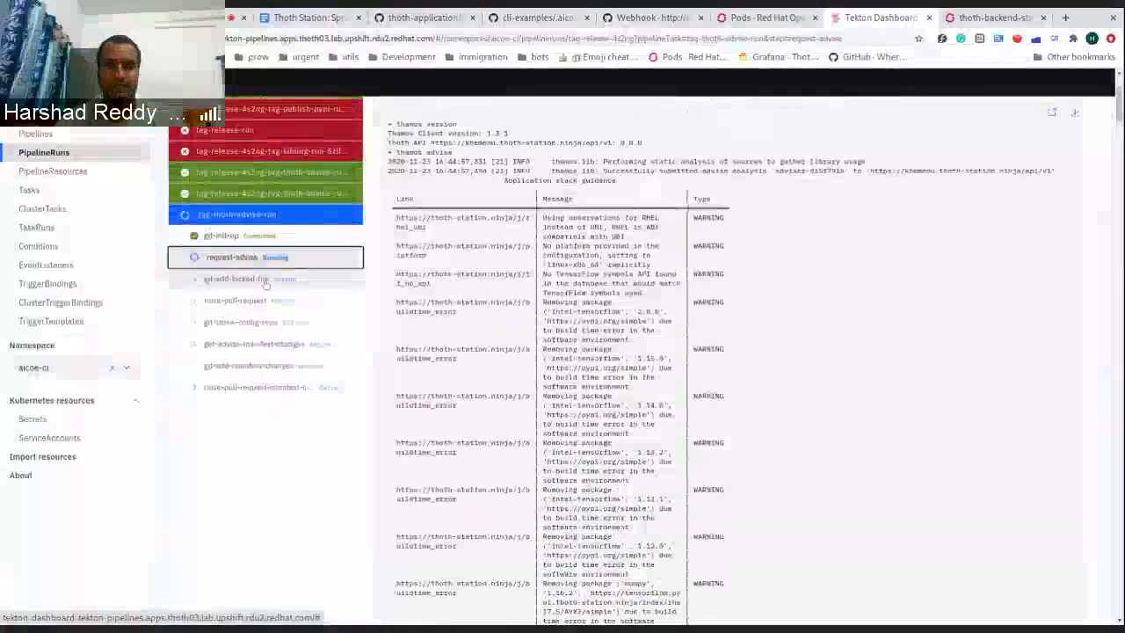
pyautogui.click(235, 277)
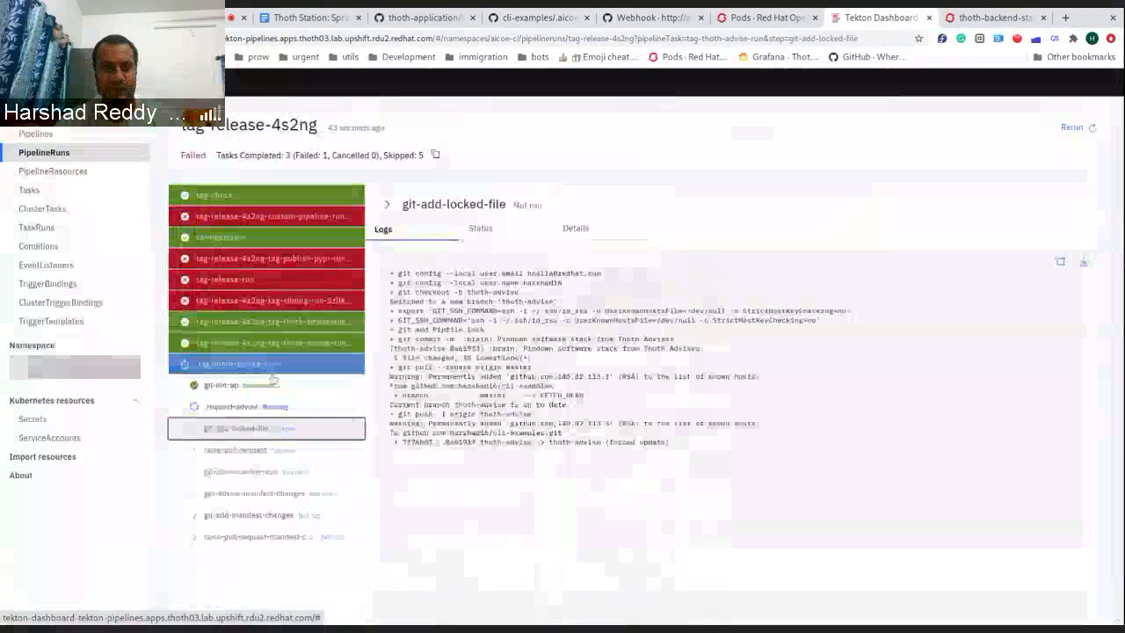
# - Review the remaining thoth-advise step logs through raise-pull-request-manifest-changes, then return to cli-examples .aicoe-ci.yaml
pyautogui.click(235, 449)
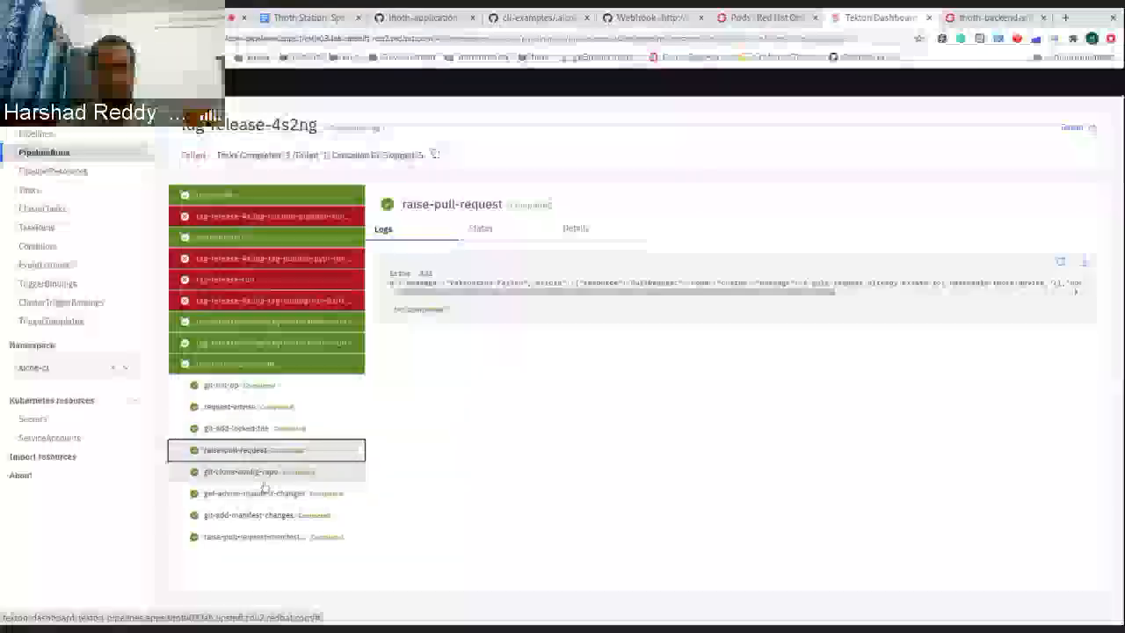
pyautogui.click(241, 470)
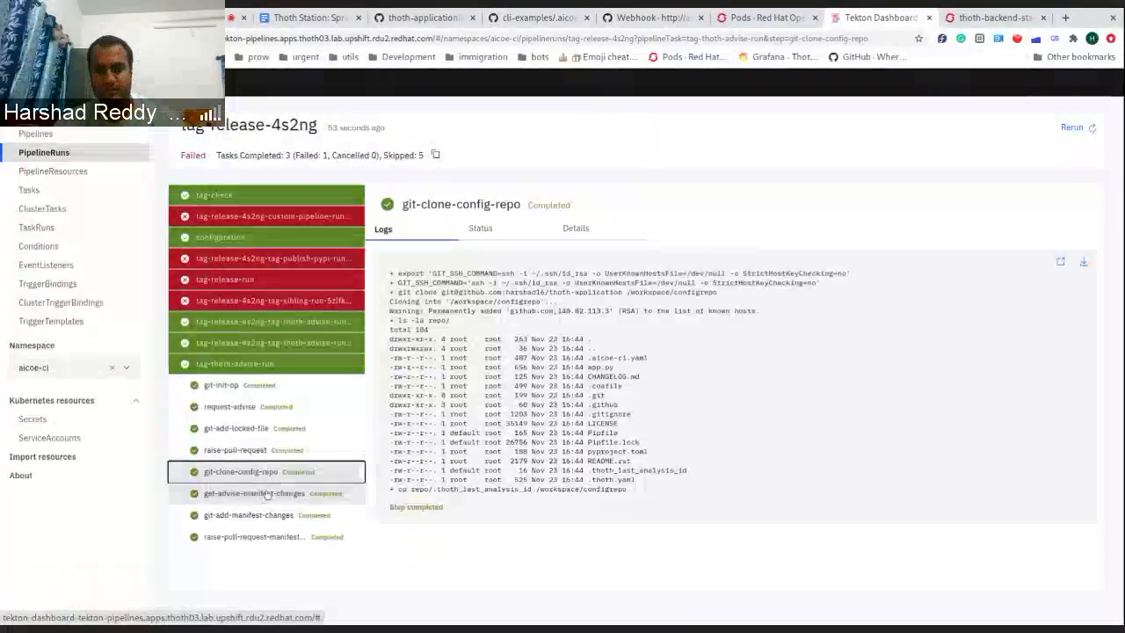
pyautogui.click(253, 492)
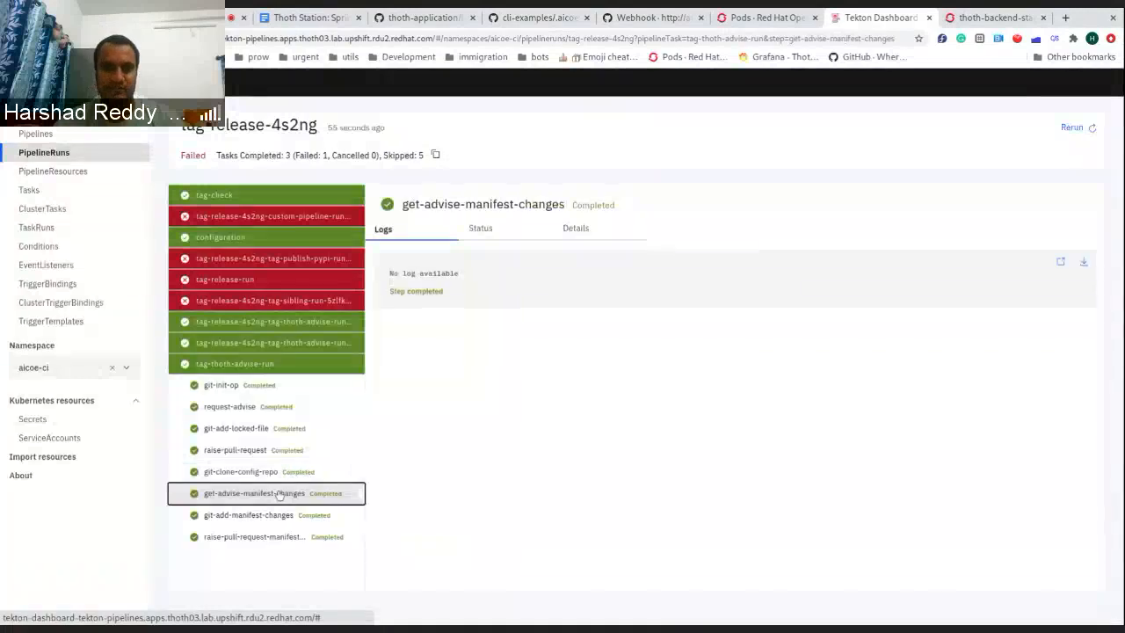
pyautogui.click(249, 515)
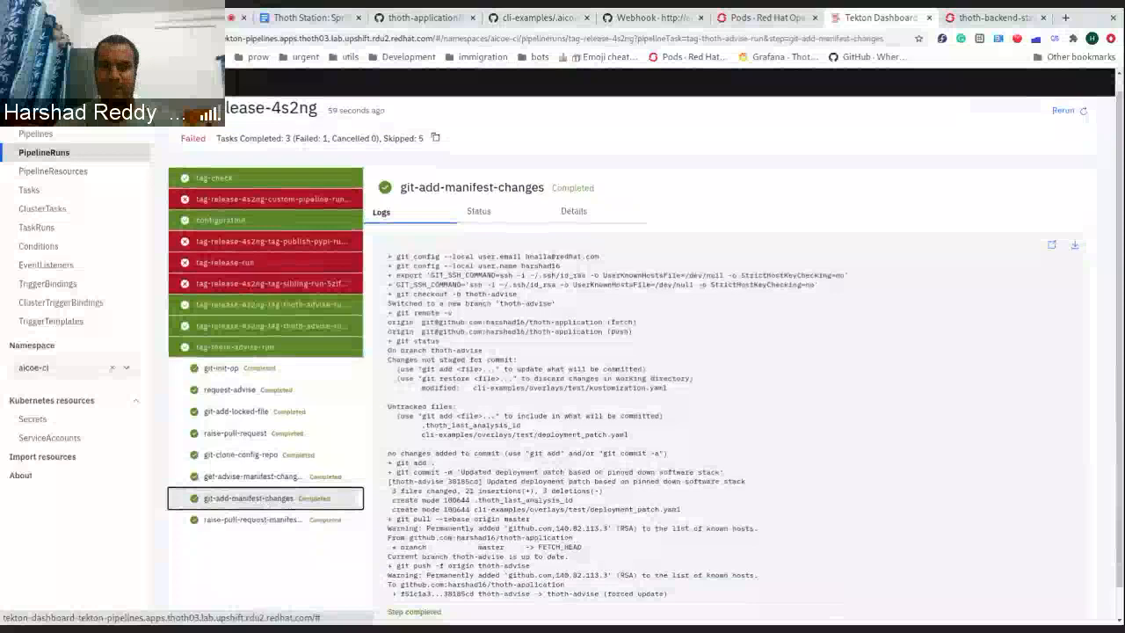
pyautogui.click(253, 536)
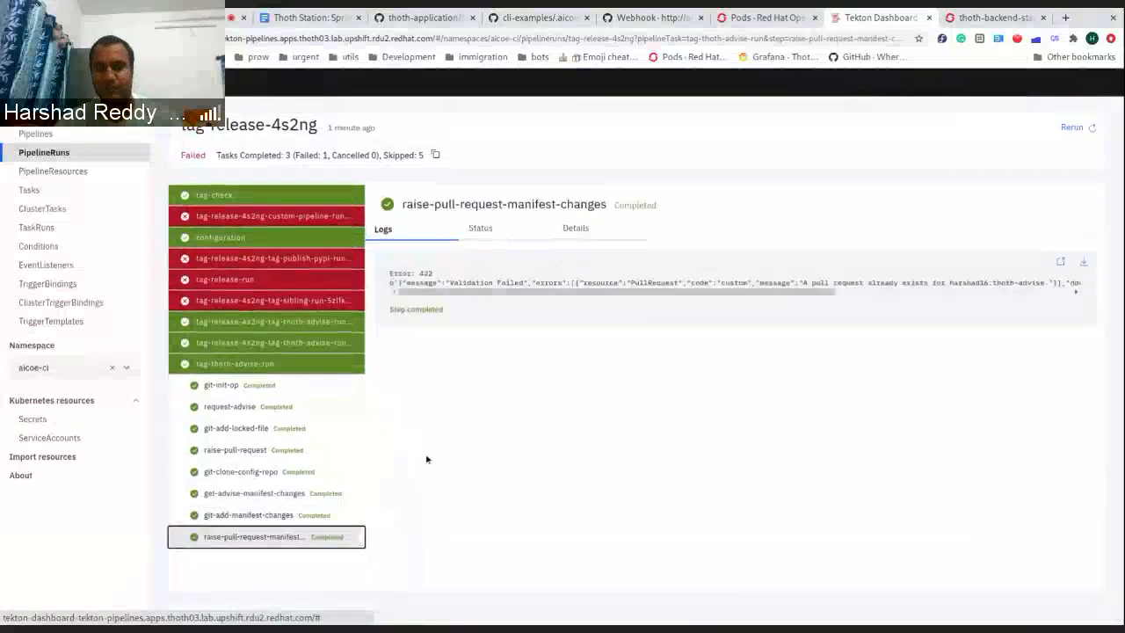
pyautogui.click(537, 18)
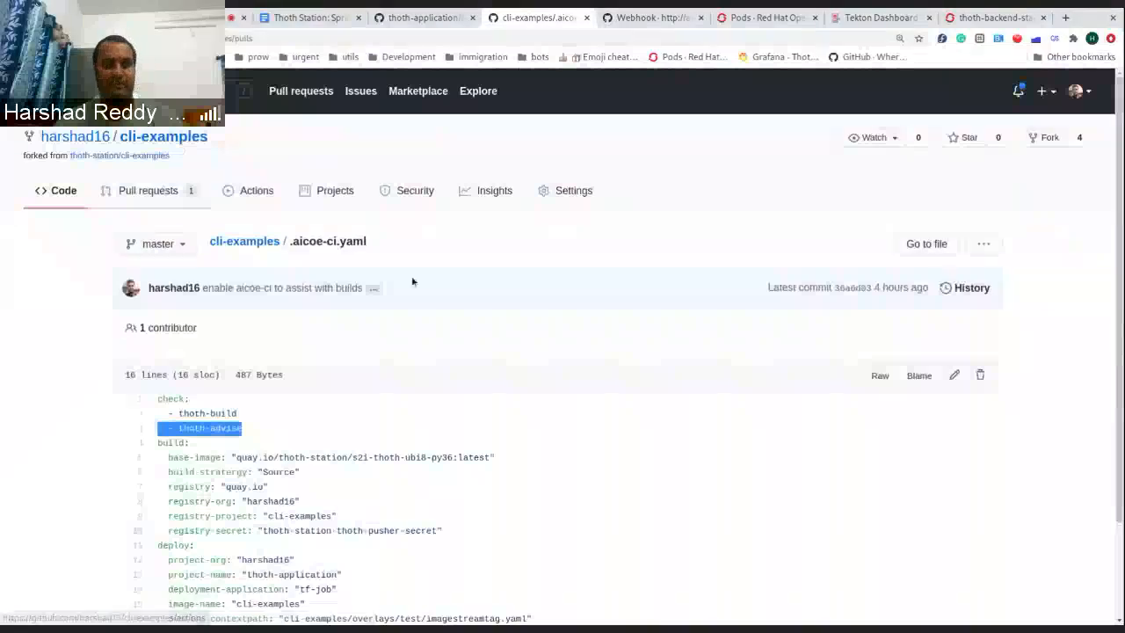
# - Show the changed files of cli-examples PR #2 'Pin down software stack from Thoth Advises'
pyautogui.click(148, 190)
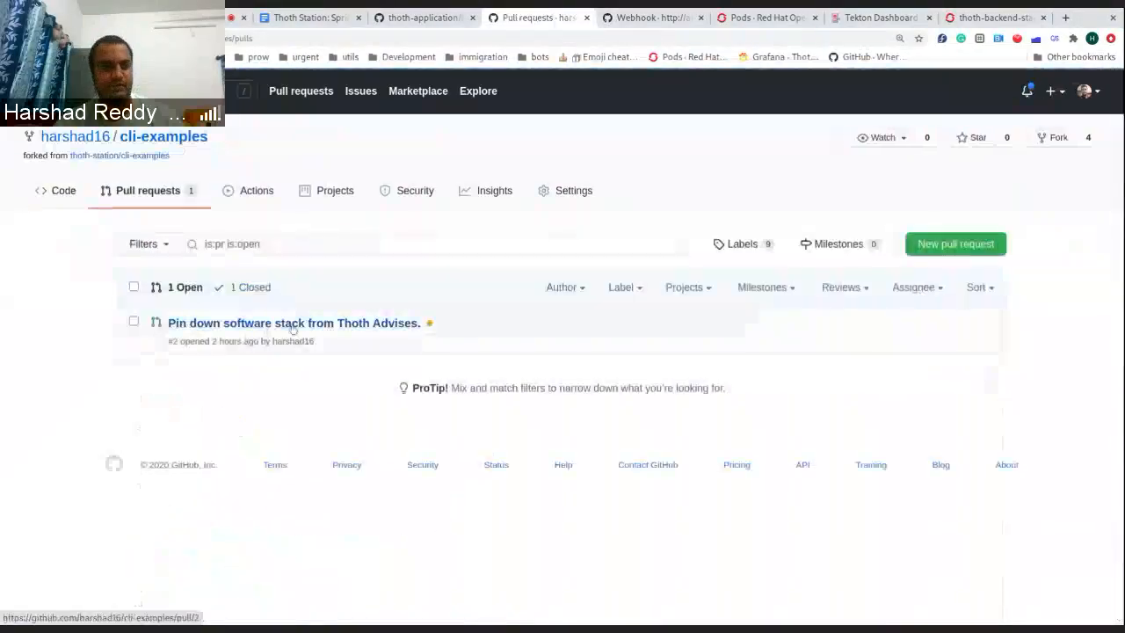
pyautogui.click(294, 324)
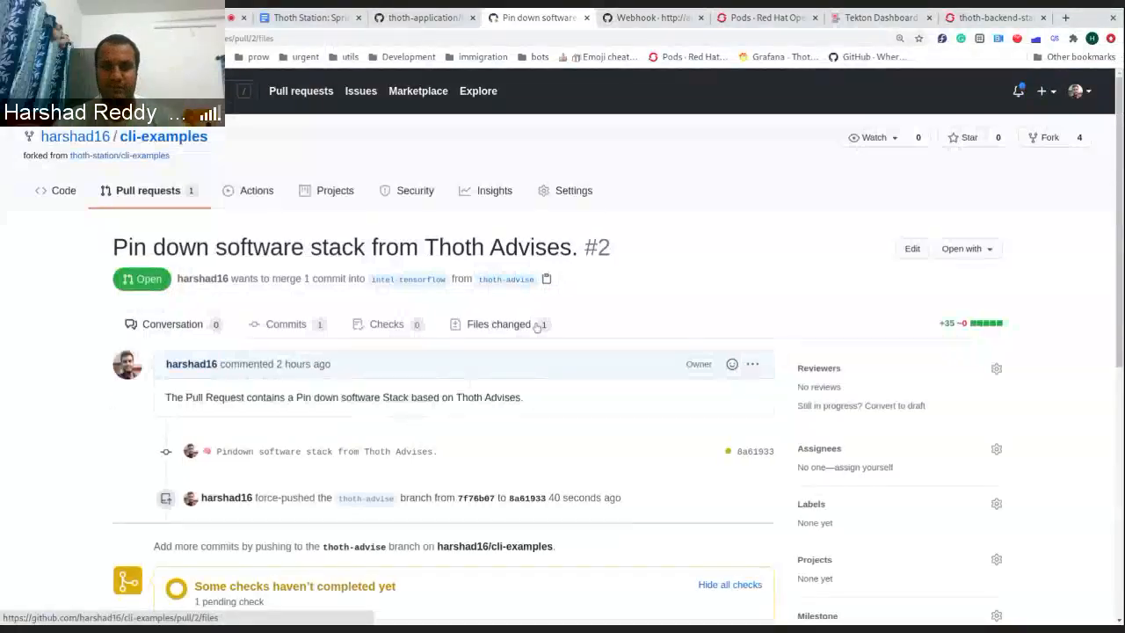
pyautogui.click(499, 323)
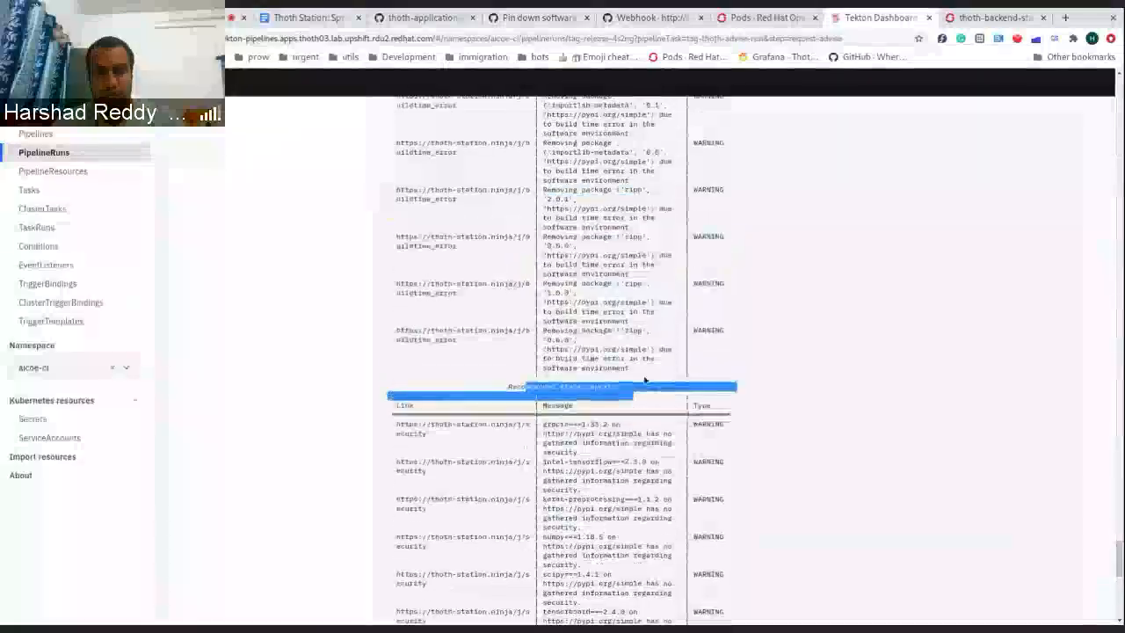
# - Load the Pipfile.lock diff, then move to the thoth-application repository page
pyautogui.click(536, 18)
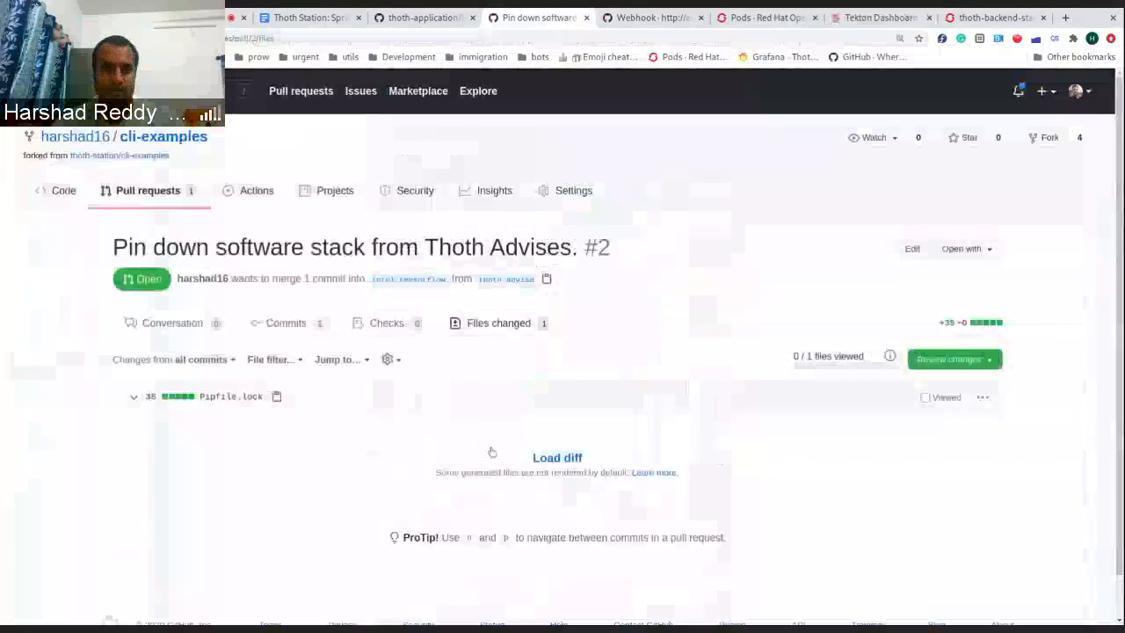
pyautogui.click(557, 457)
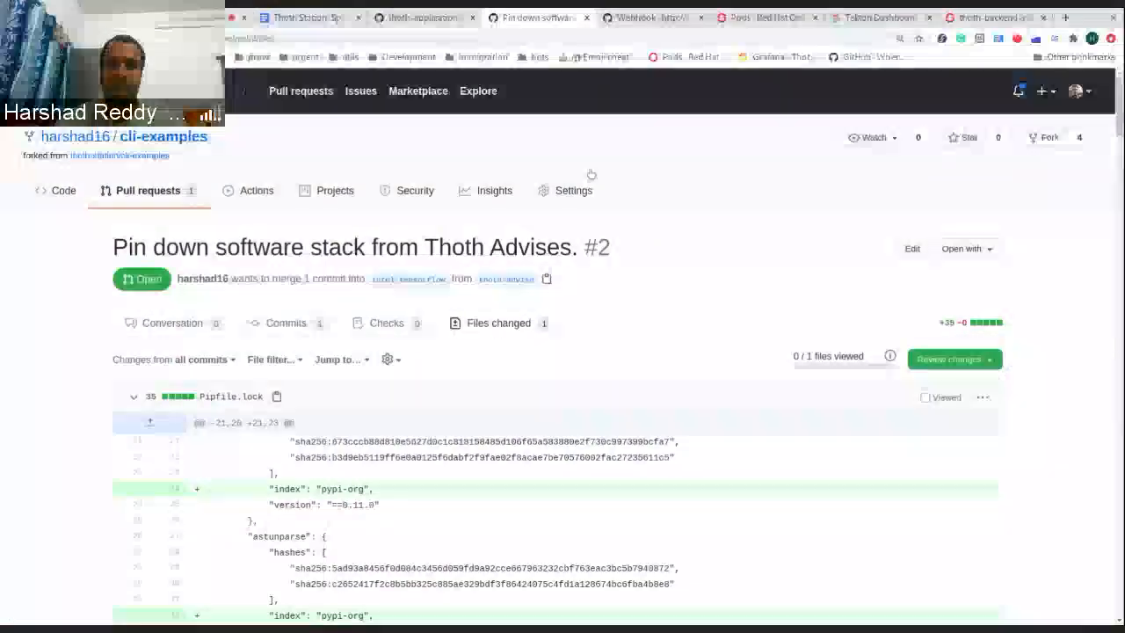
pyautogui.click(422, 17)
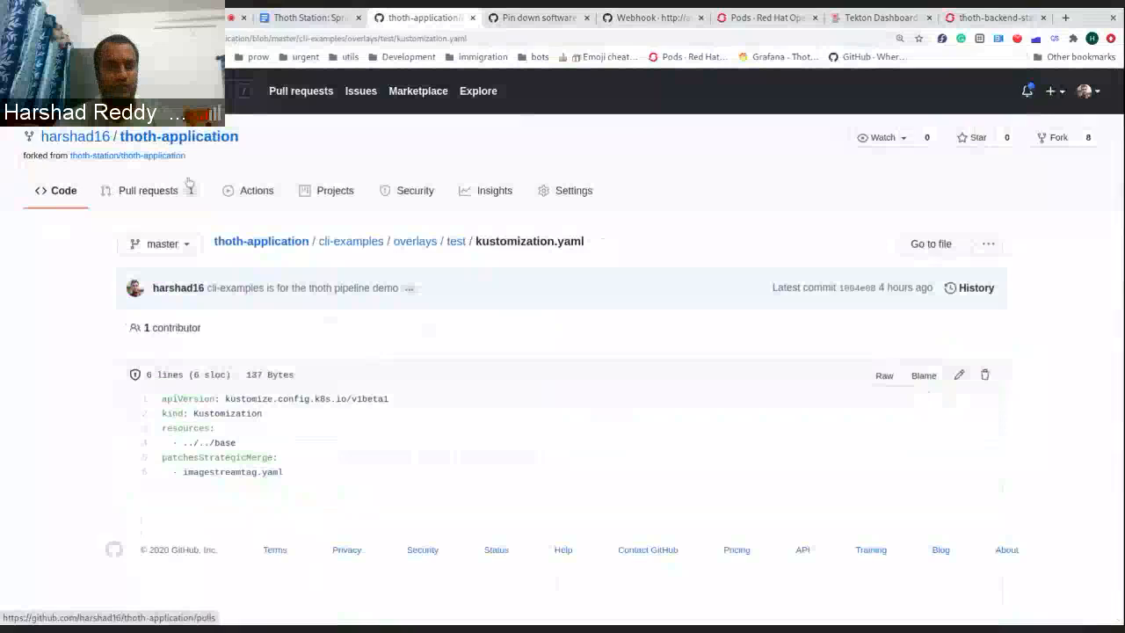
# - Show the changed files of thoth-application PR #1 'Thoth Advise for Deployment patch'
pyautogui.click(147, 189)
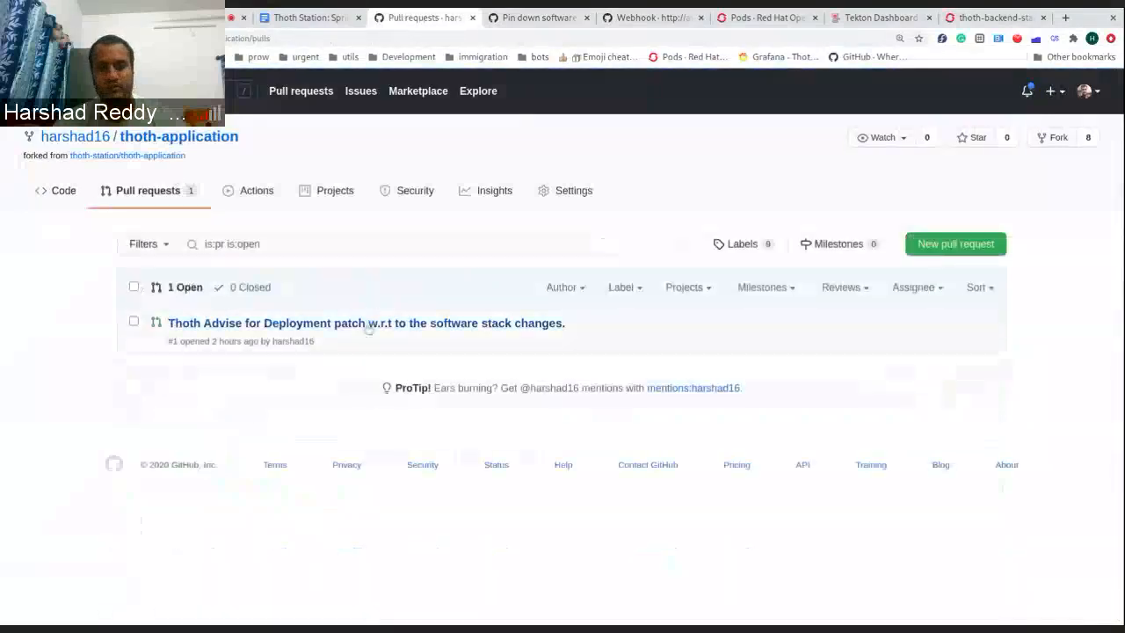
pyautogui.click(366, 323)
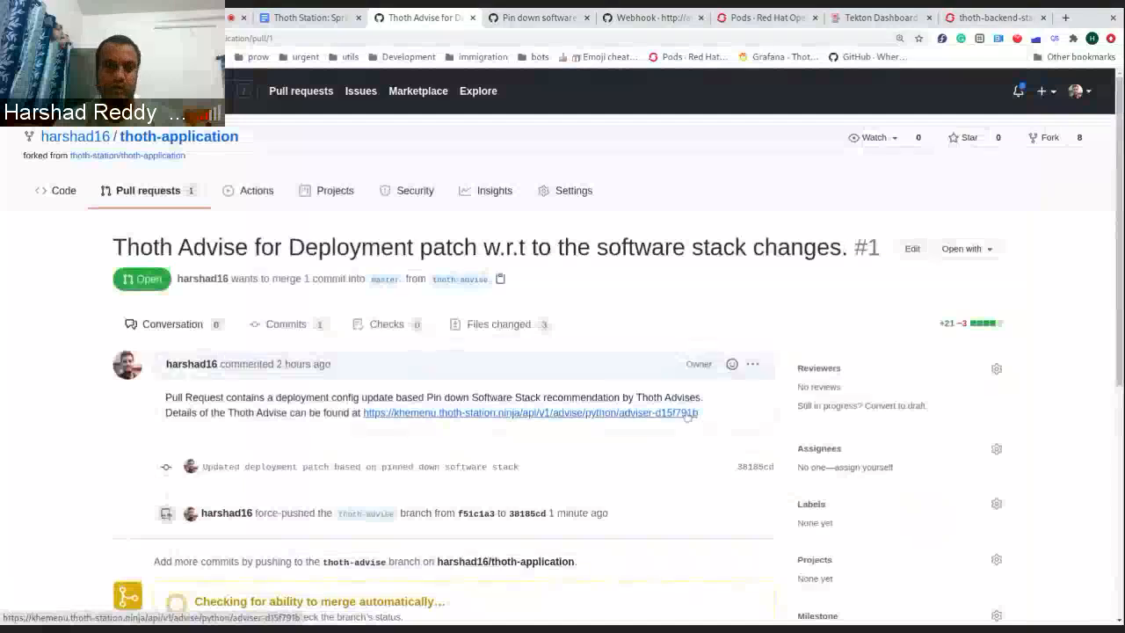
pyautogui.click(499, 324)
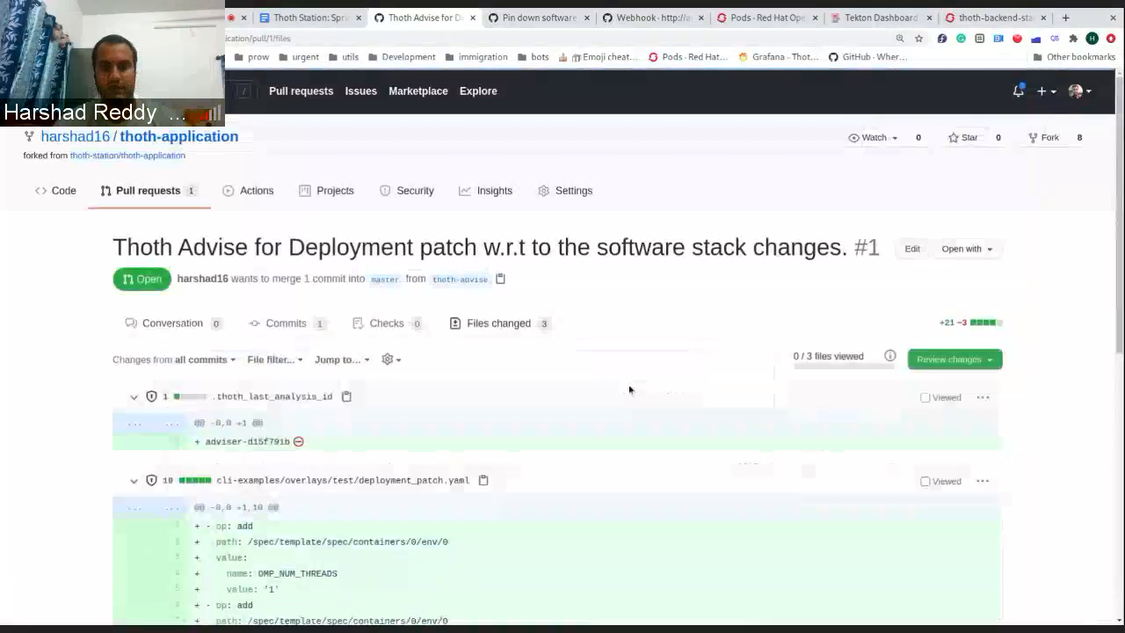
# - Scroll through the deployment_patch.yaml and kustomization.yaml diffs
pyautogui.scroll(-3)
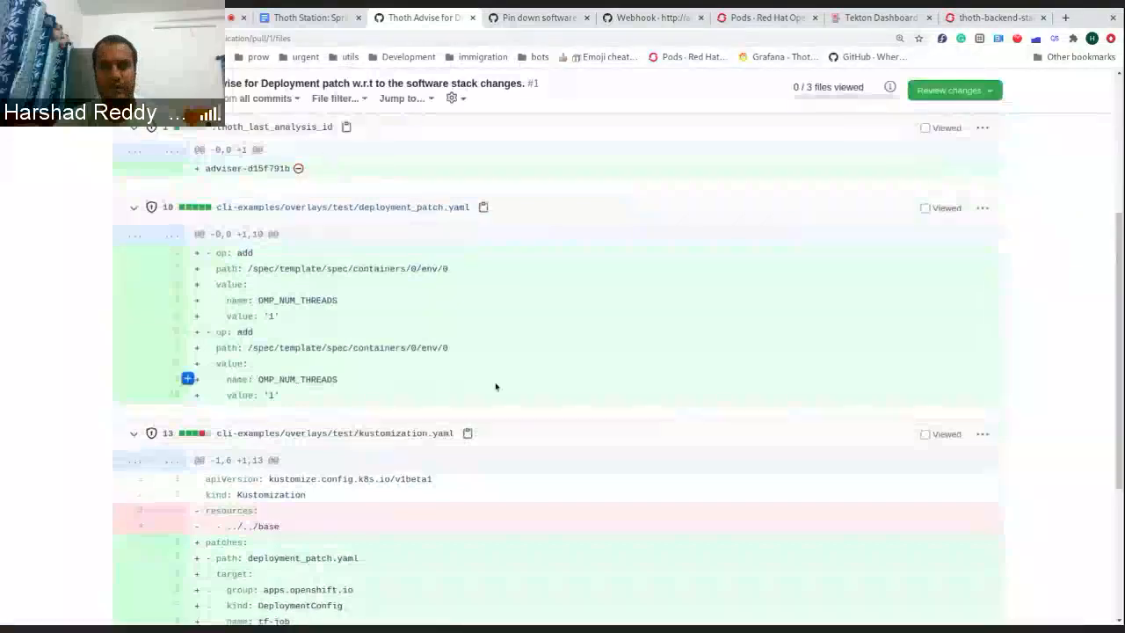
pyautogui.scroll(-3)
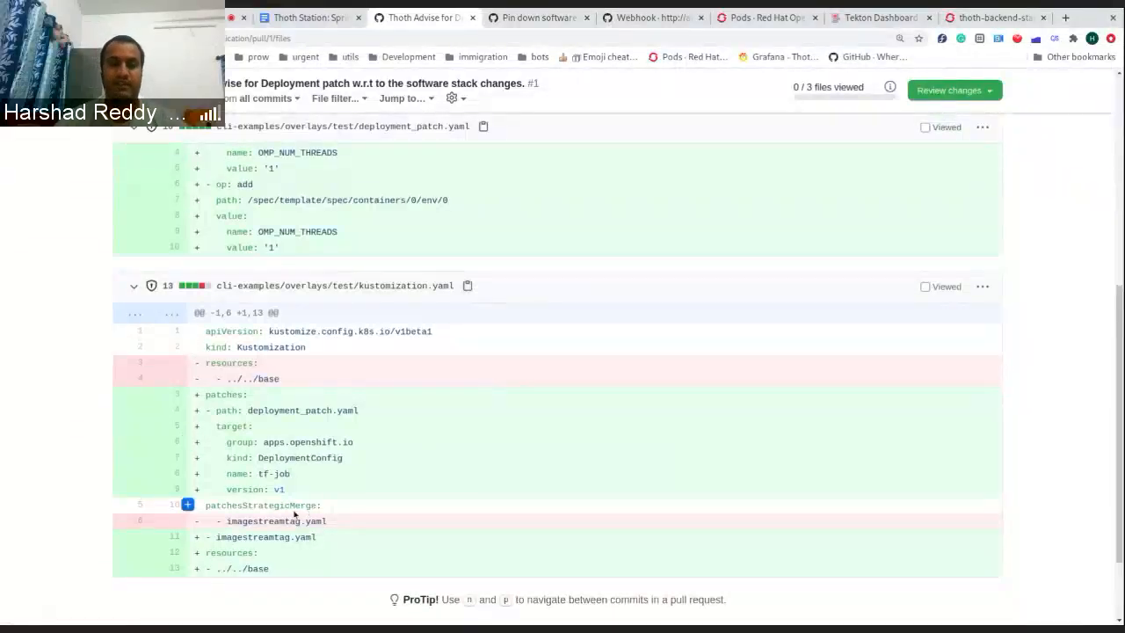
pyautogui.doubleClick(248, 474)
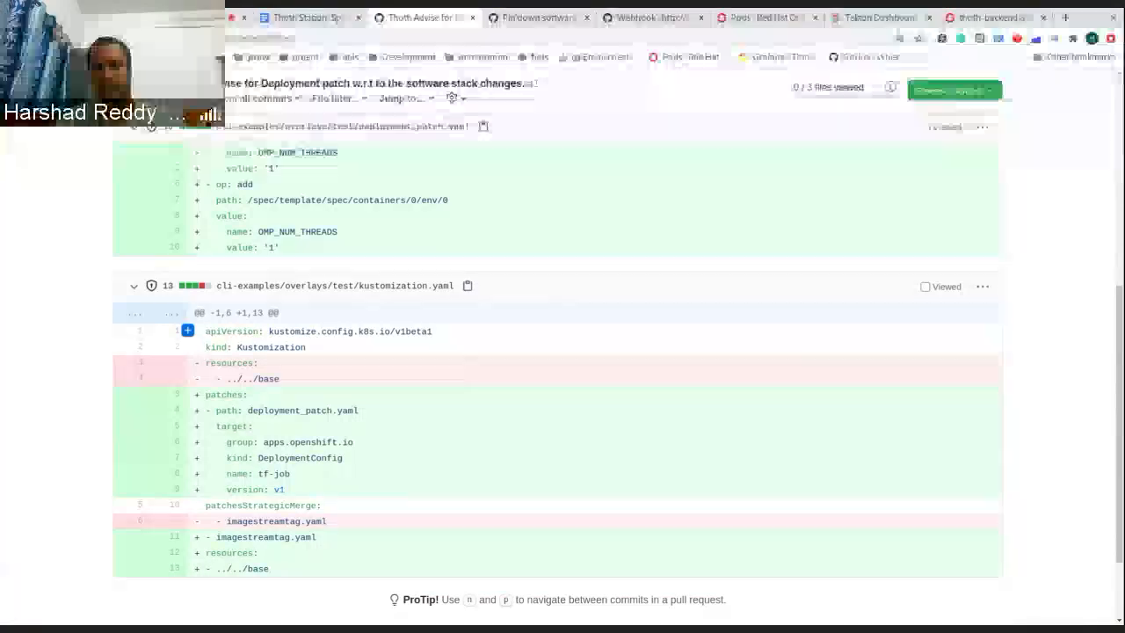
pyautogui.scroll(3)
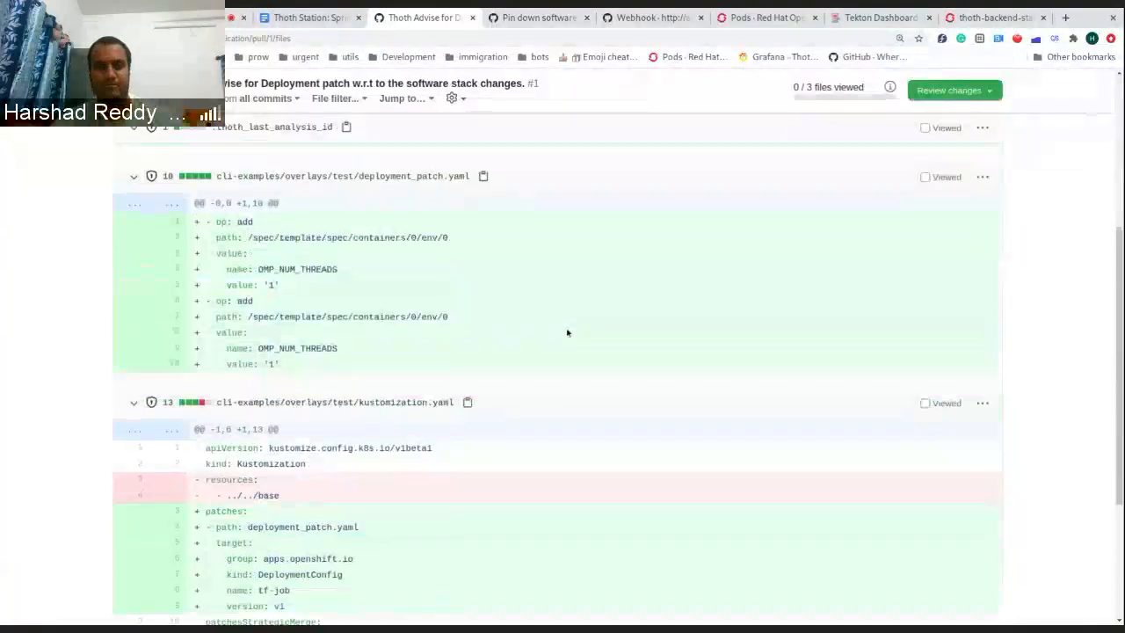
pyautogui.scroll(3)
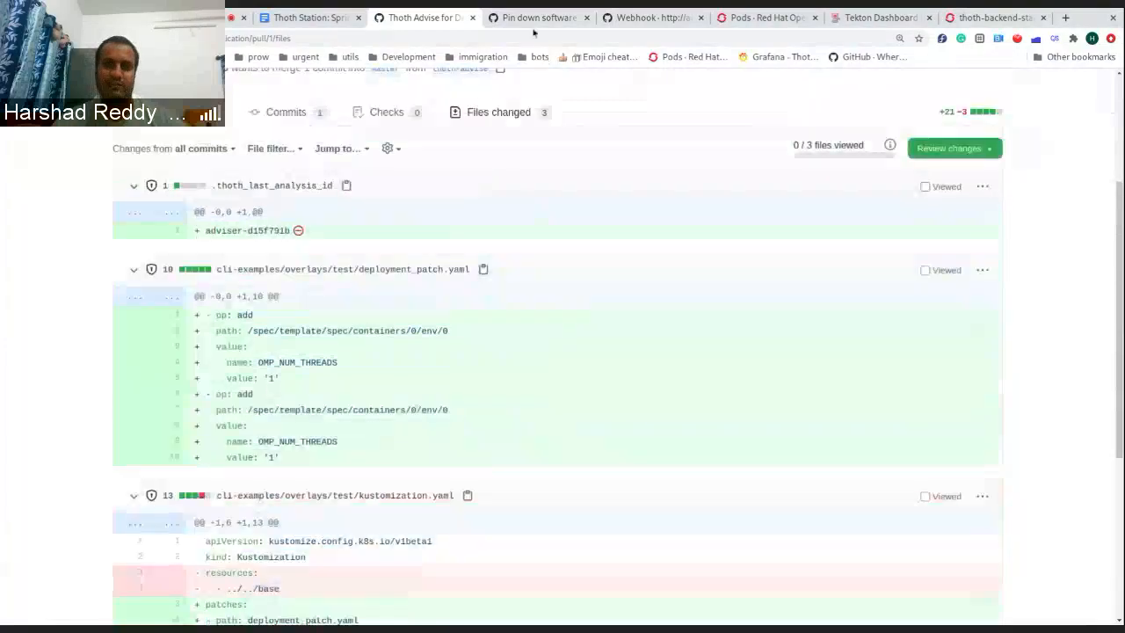
# - Review the Tekton task log and return to the aicoe-ci PipelineRuns list
pyautogui.click(536, 18)
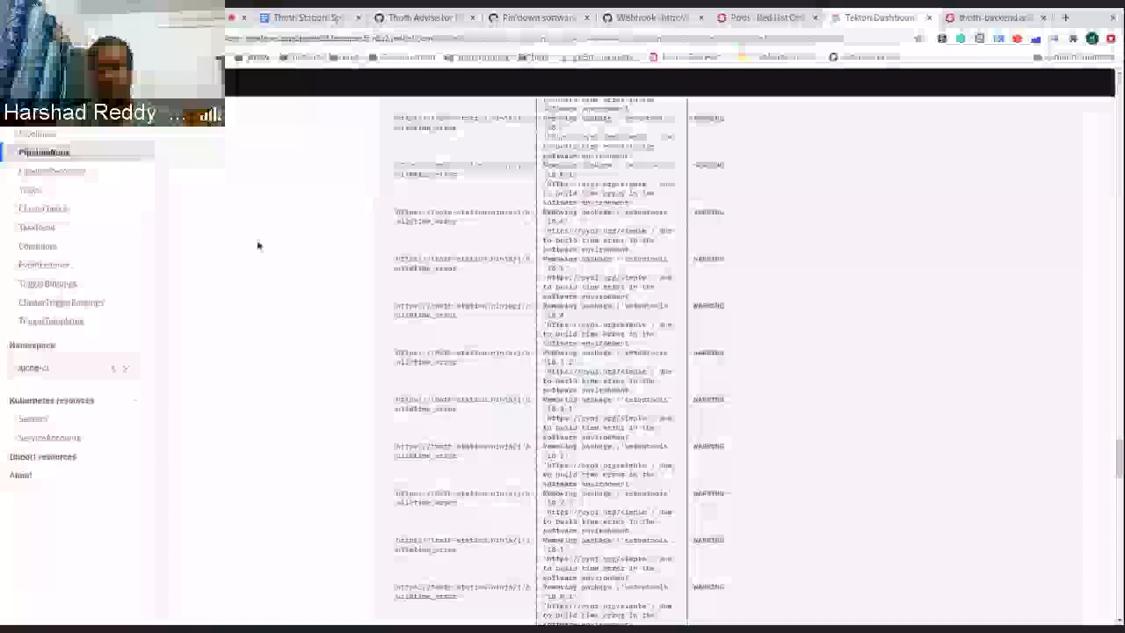
pyautogui.click(44, 151)
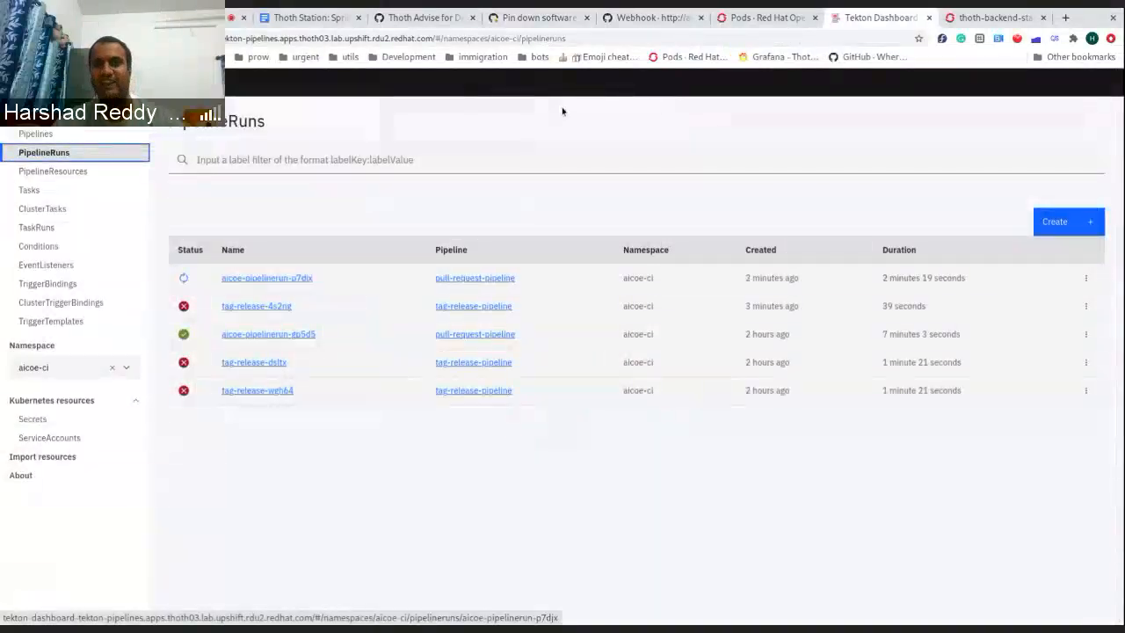
# - Revisit thoth-application PR #1's changed files via the cli-examples PR tab
pyautogui.click(536, 17)
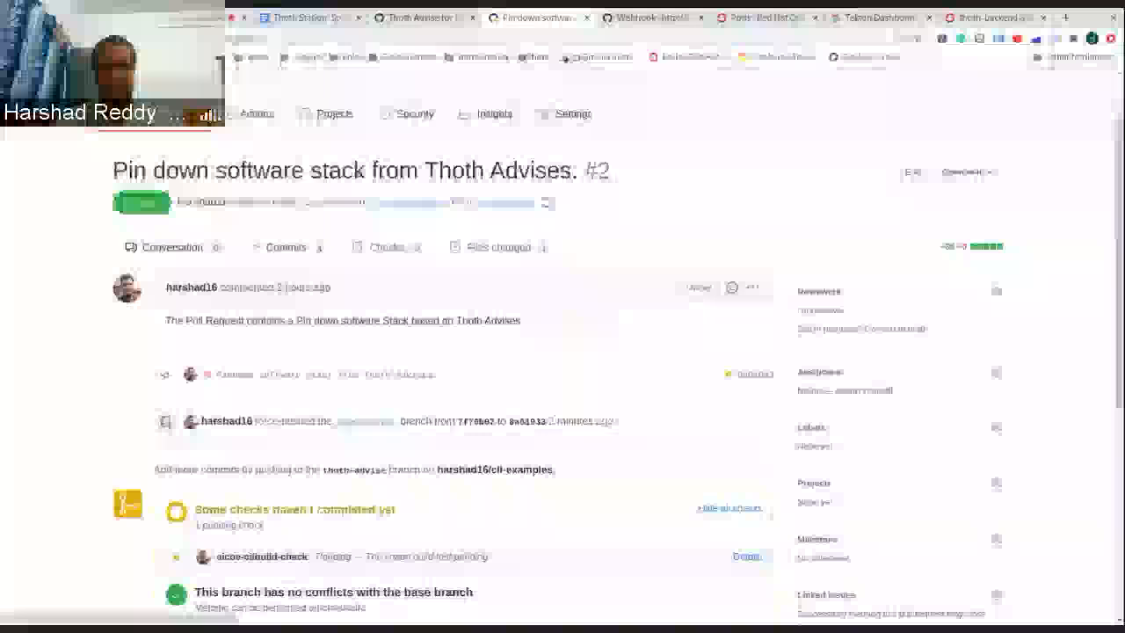
pyautogui.click(425, 18)
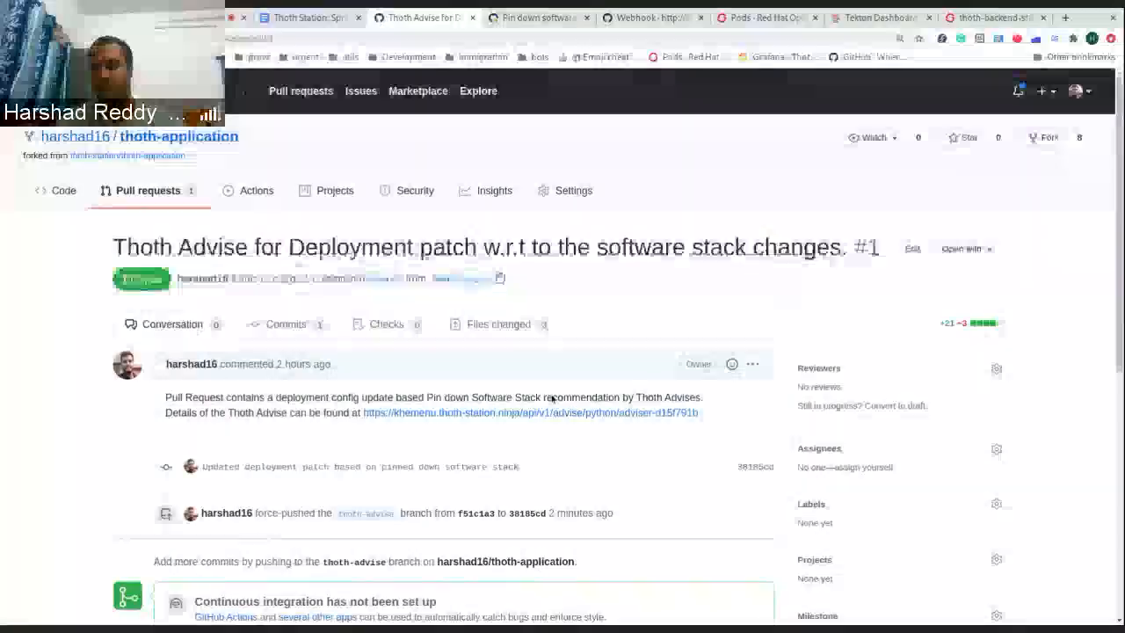
pyautogui.click(499, 323)
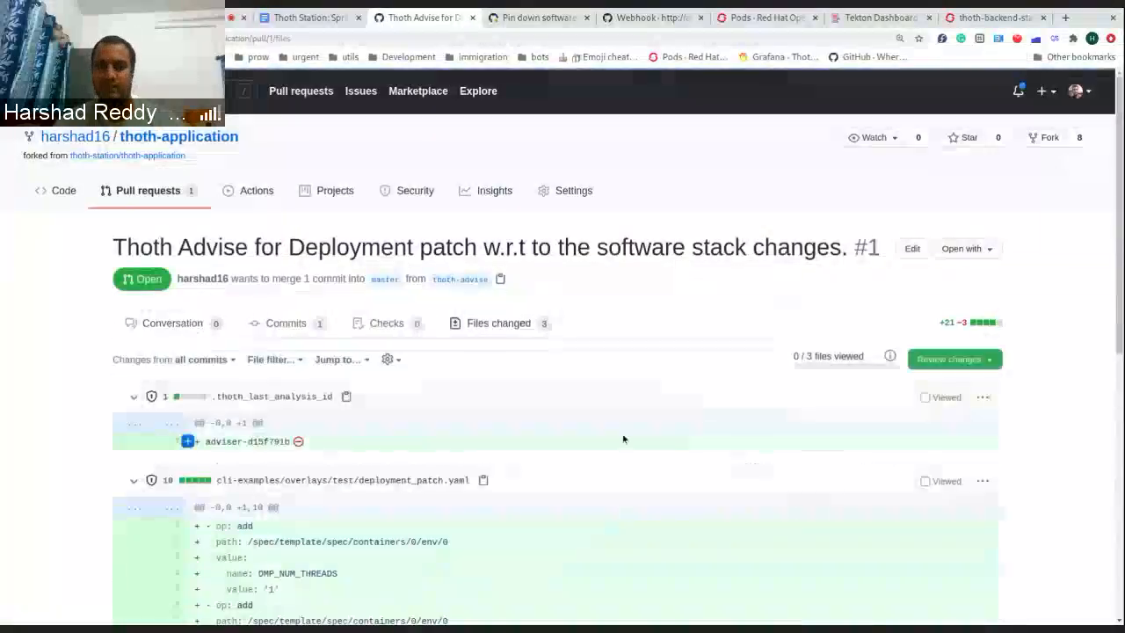
# - Scroll the deployment patch diffs, then move to the cli-examples repository home
pyautogui.scroll(-3)
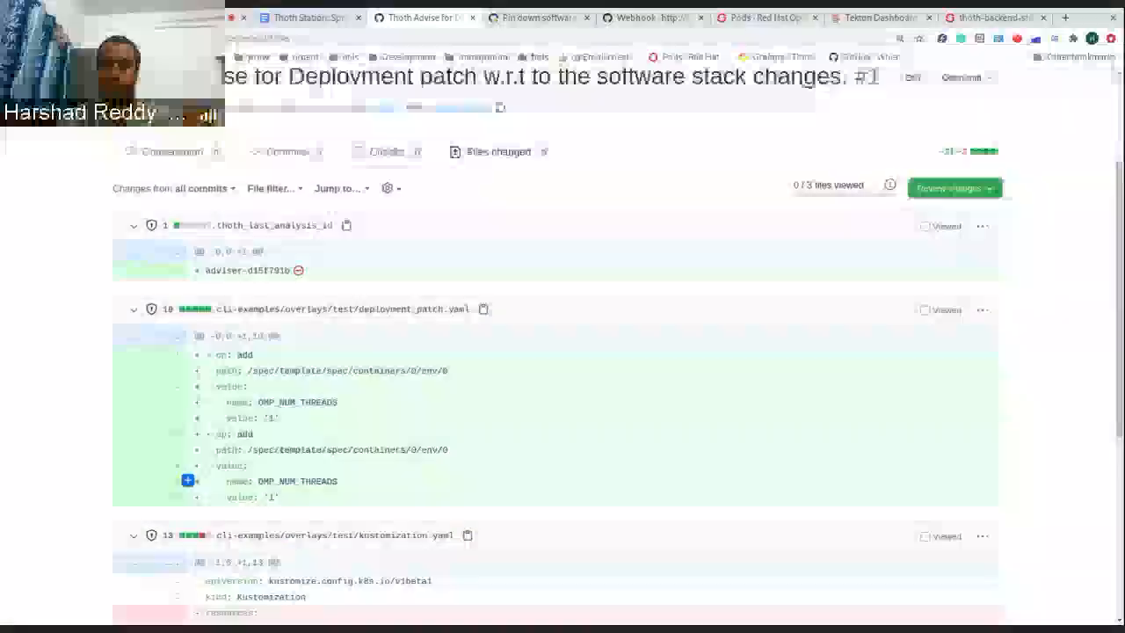
pyautogui.scroll(-3)
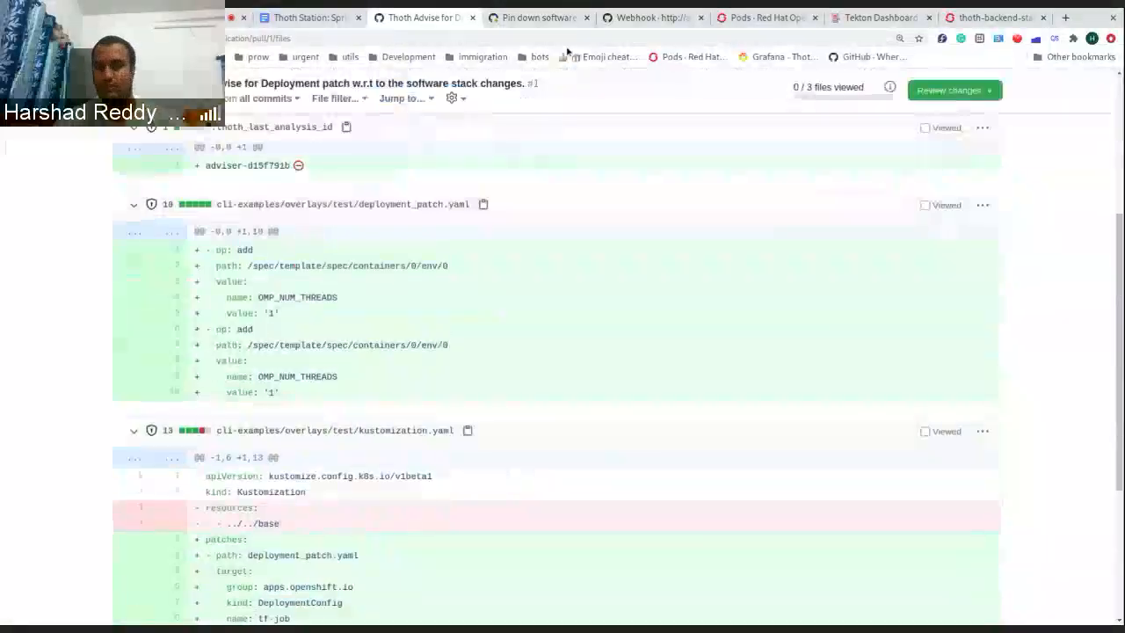
pyautogui.click(538, 17)
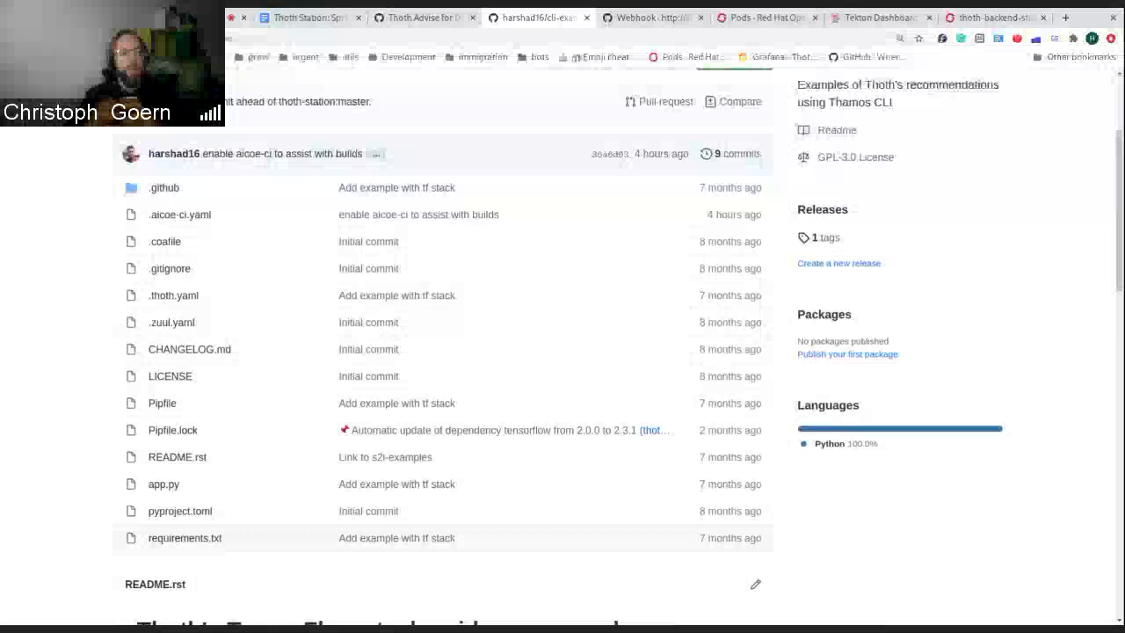
pyautogui.scroll(3)
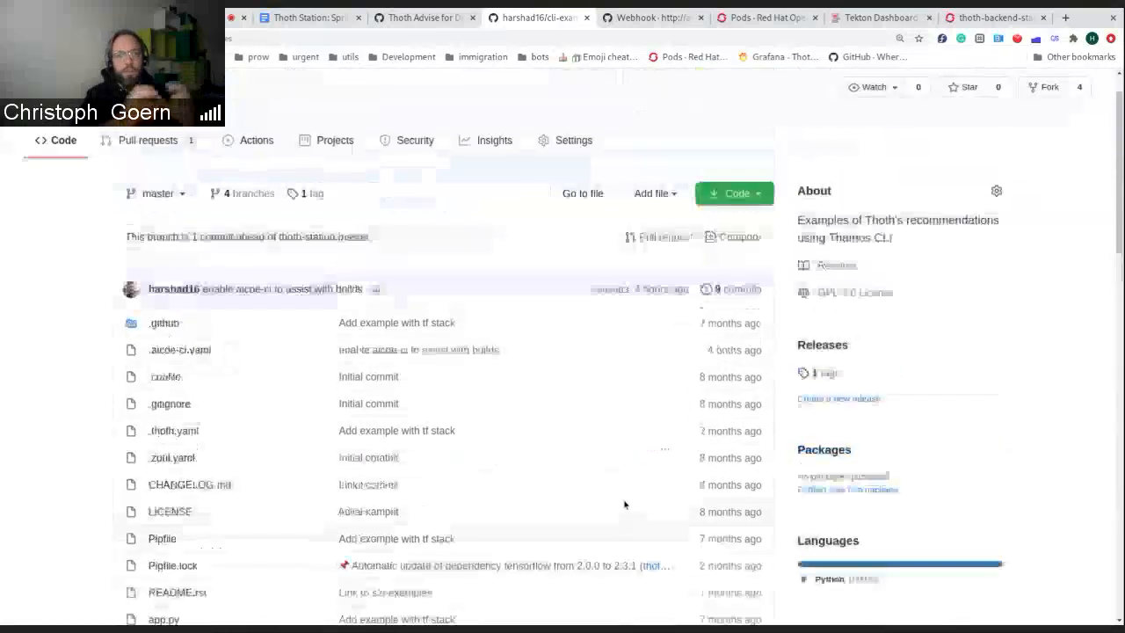
pyautogui.scroll(3)
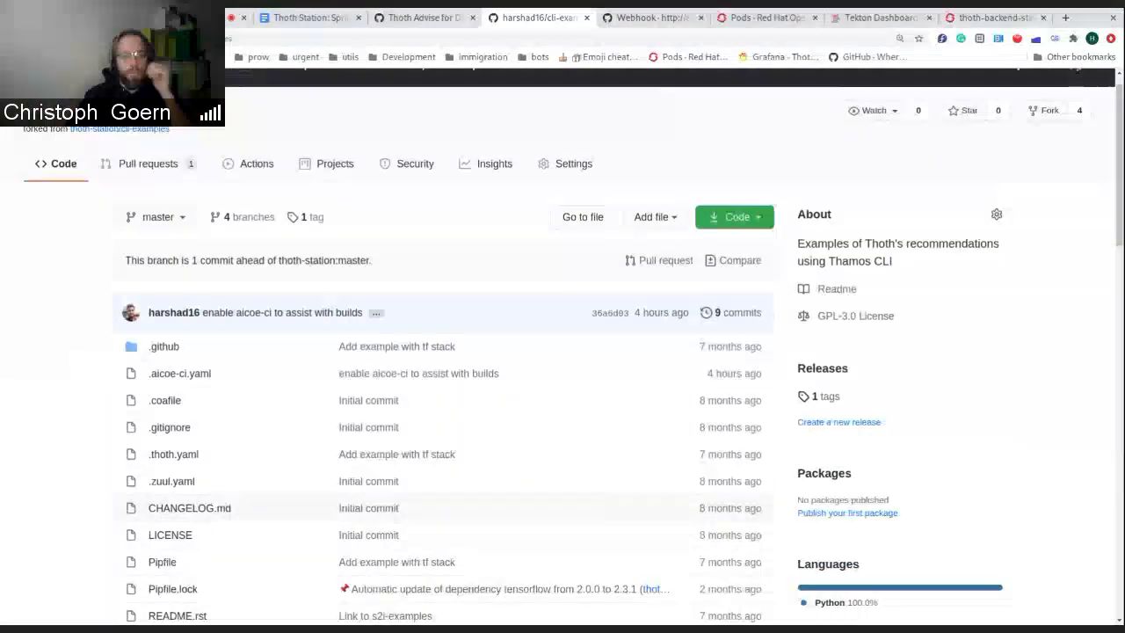
pyautogui.moveTo(599, 432)
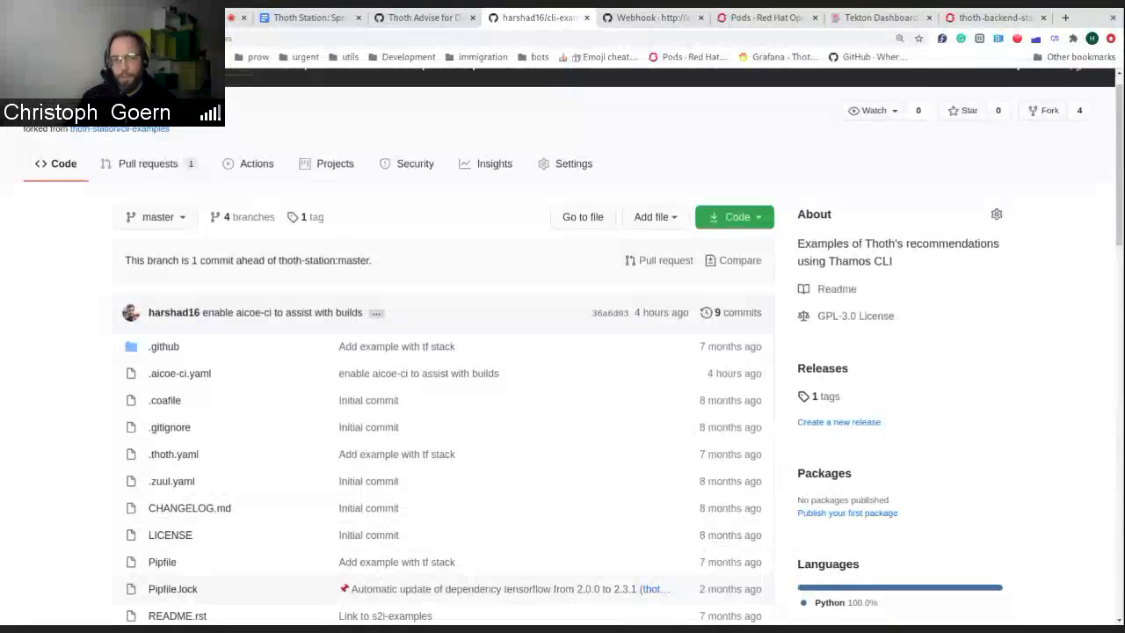
pyautogui.moveTo(564, 505)
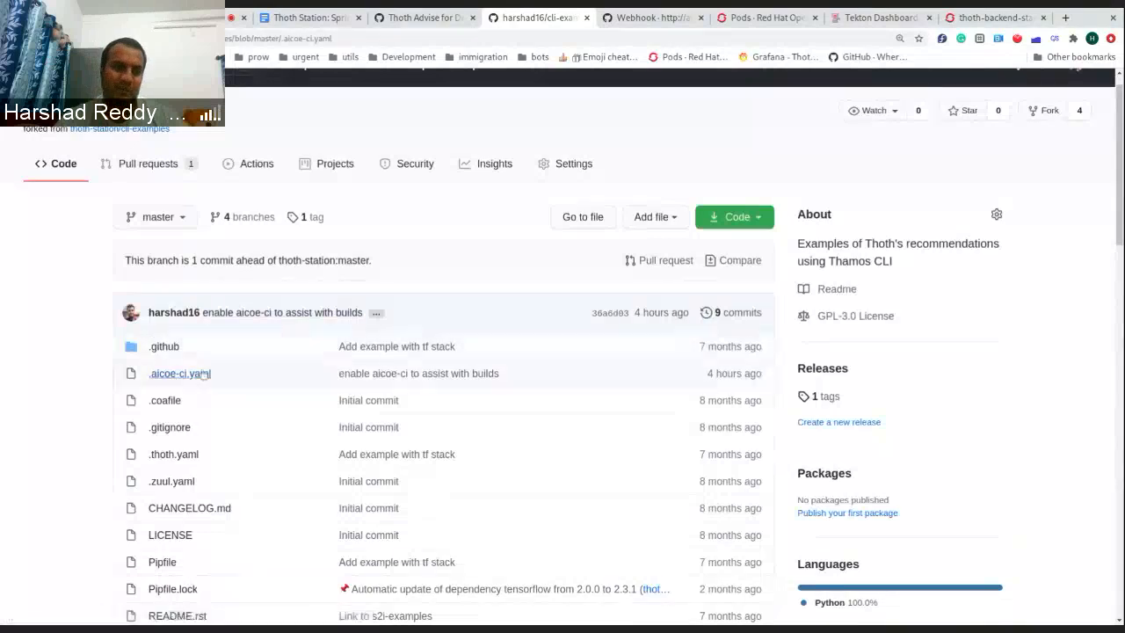
# - View the cli-examples .aicoe-ci.yaml with its thoth-build and thoth-advise checks and deploy settings
pyautogui.click(179, 372)
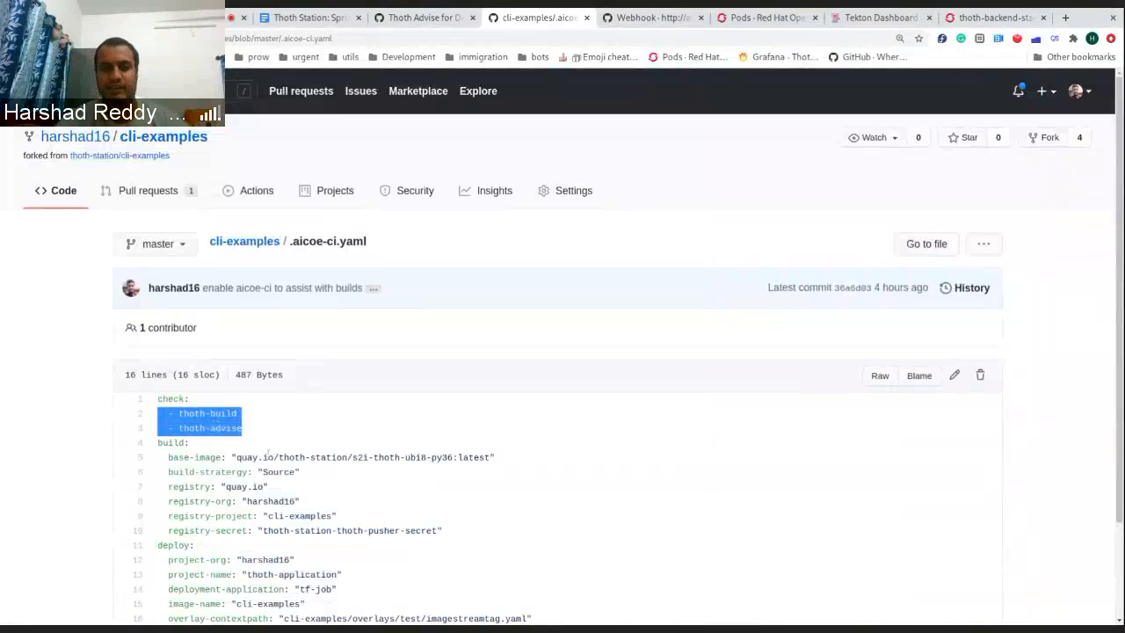
pyautogui.scroll(-3)
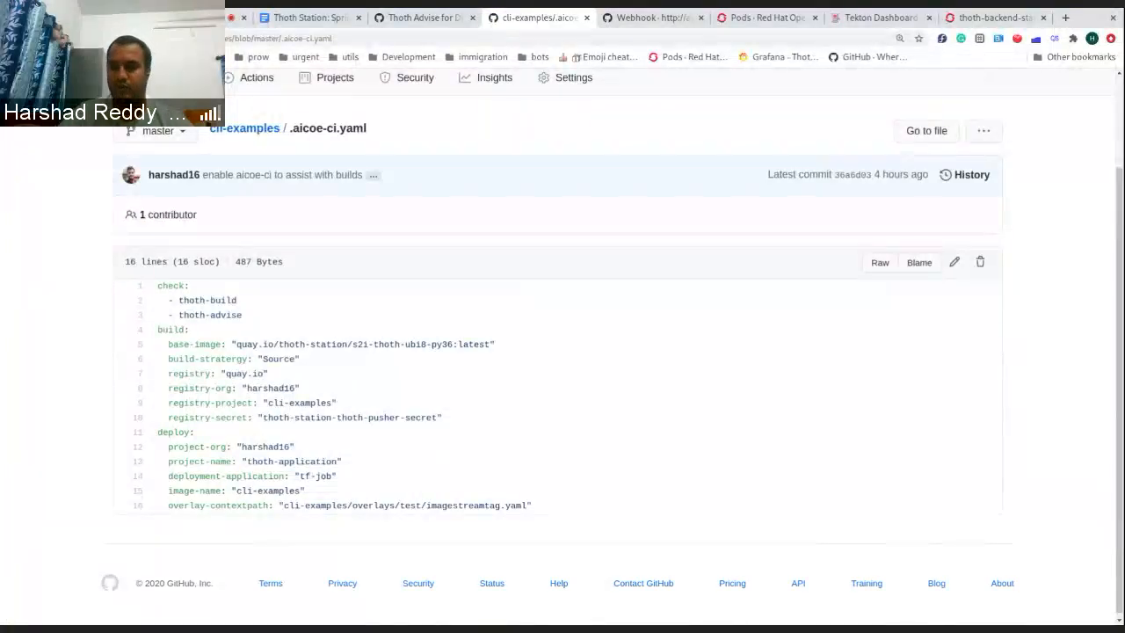
pyautogui.scroll(3)
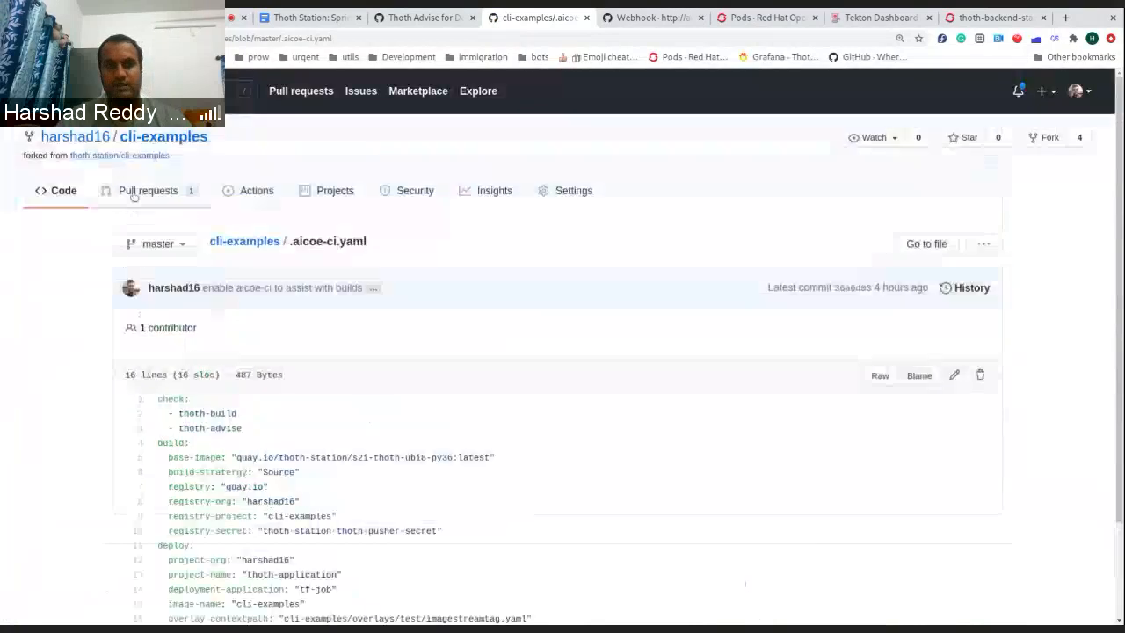
# - Confirm all checks passed on cli-examples PR #2, then move to thoth-application PR #1
pyautogui.click(148, 190)
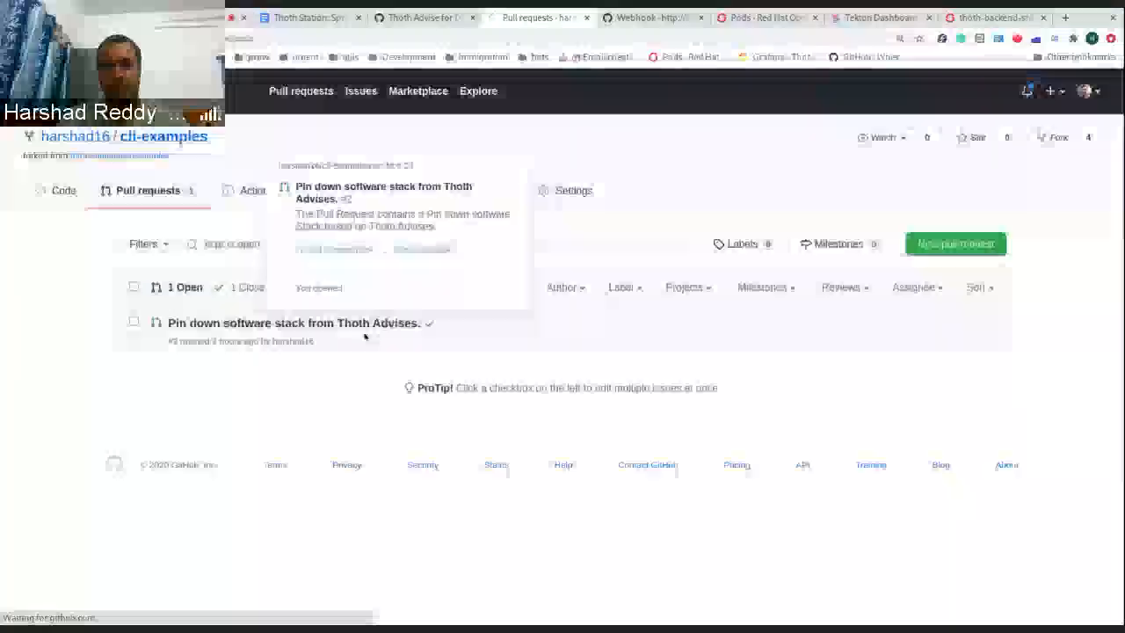
pyautogui.click(294, 323)
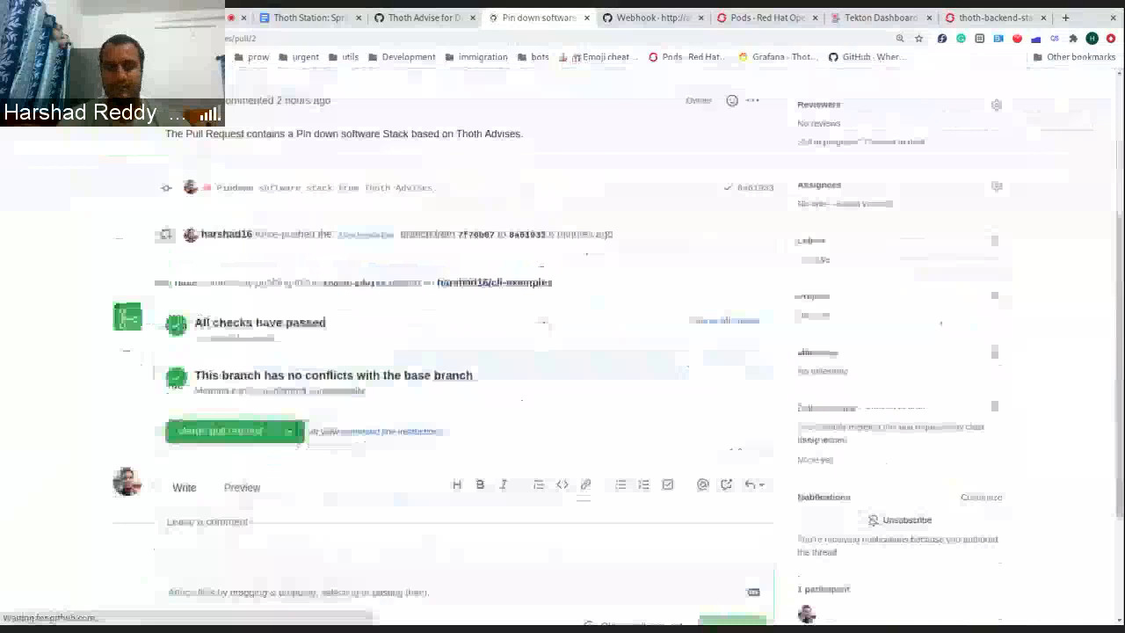
pyautogui.click(724, 320)
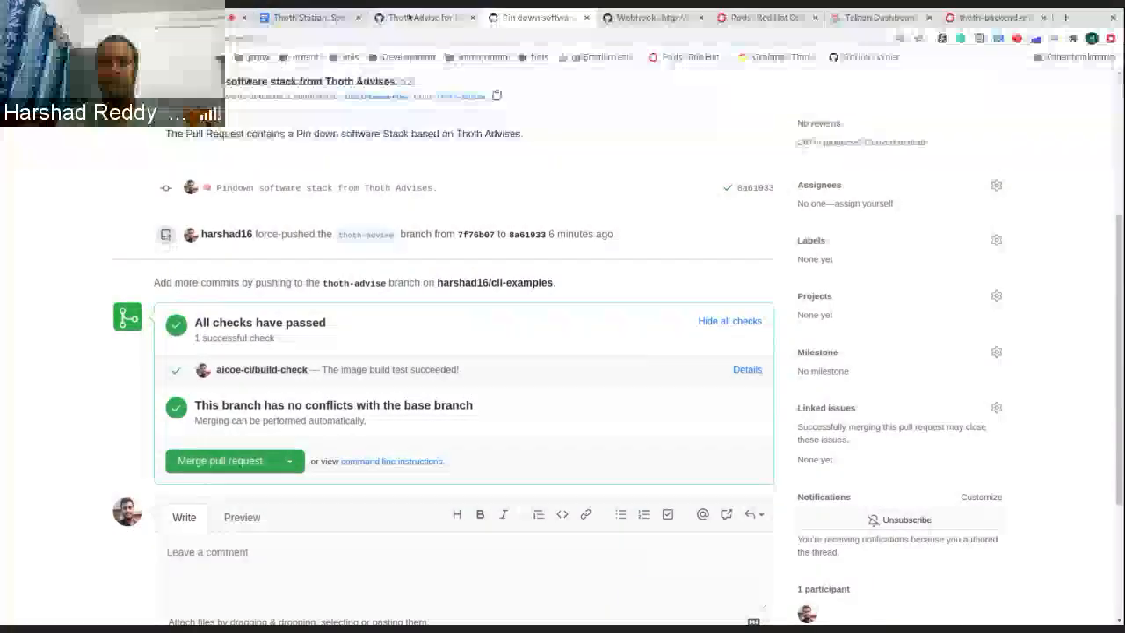
pyautogui.click(499, 185)
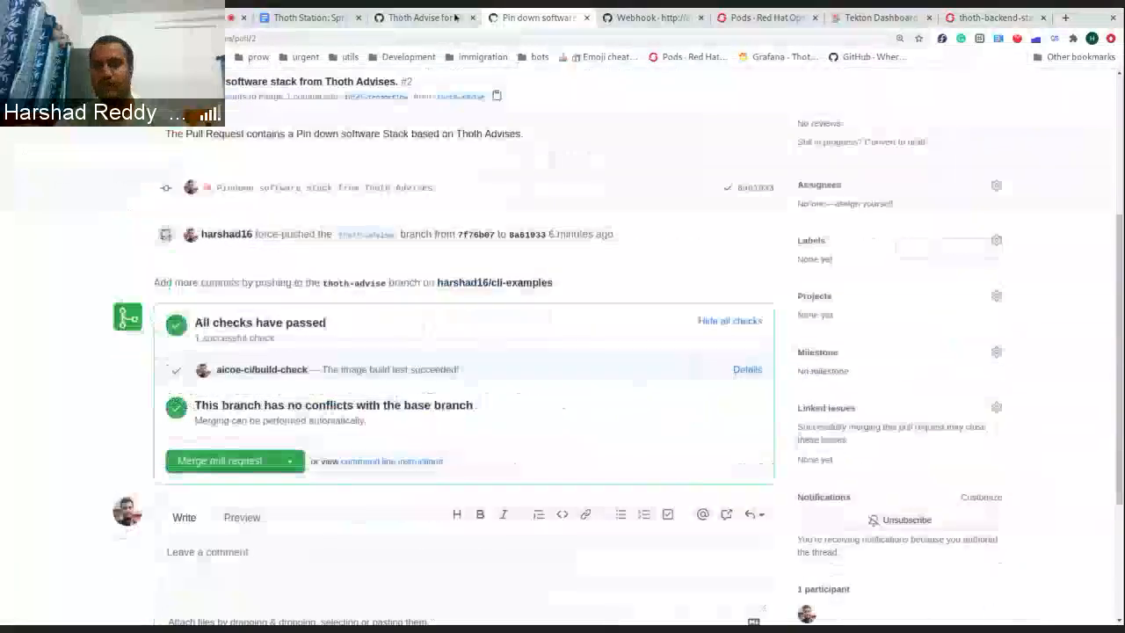
pyautogui.click(425, 18)
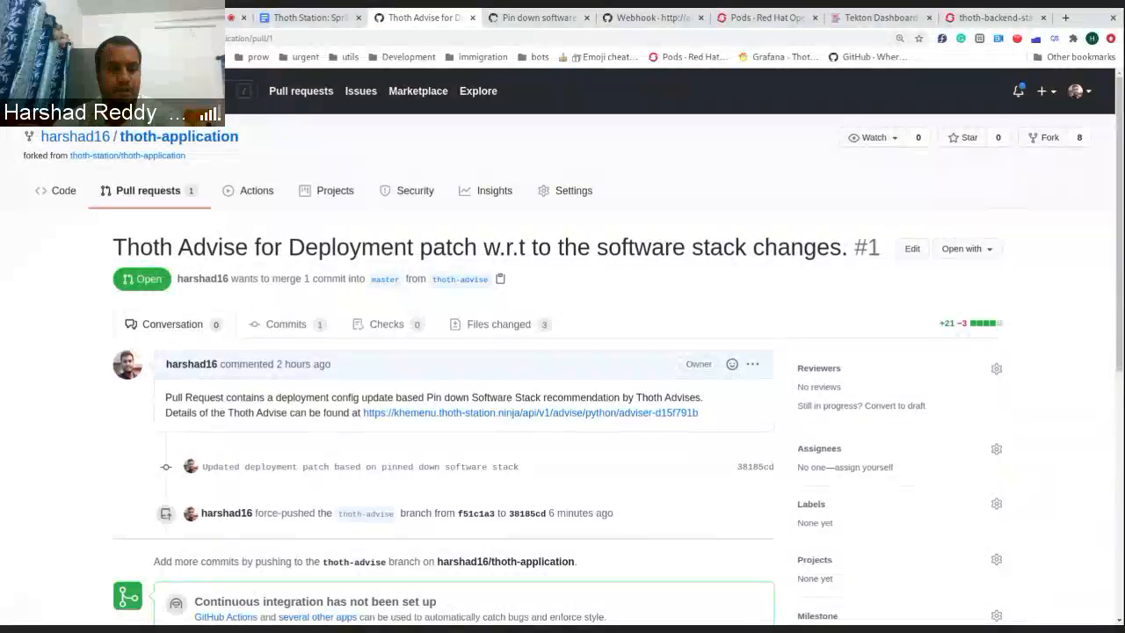
# - Review PR #1's diffs: deployment_patch.yaml adding OMP_NUM_THREADS and the kustomization.yaml patches
pyautogui.click(499, 323)
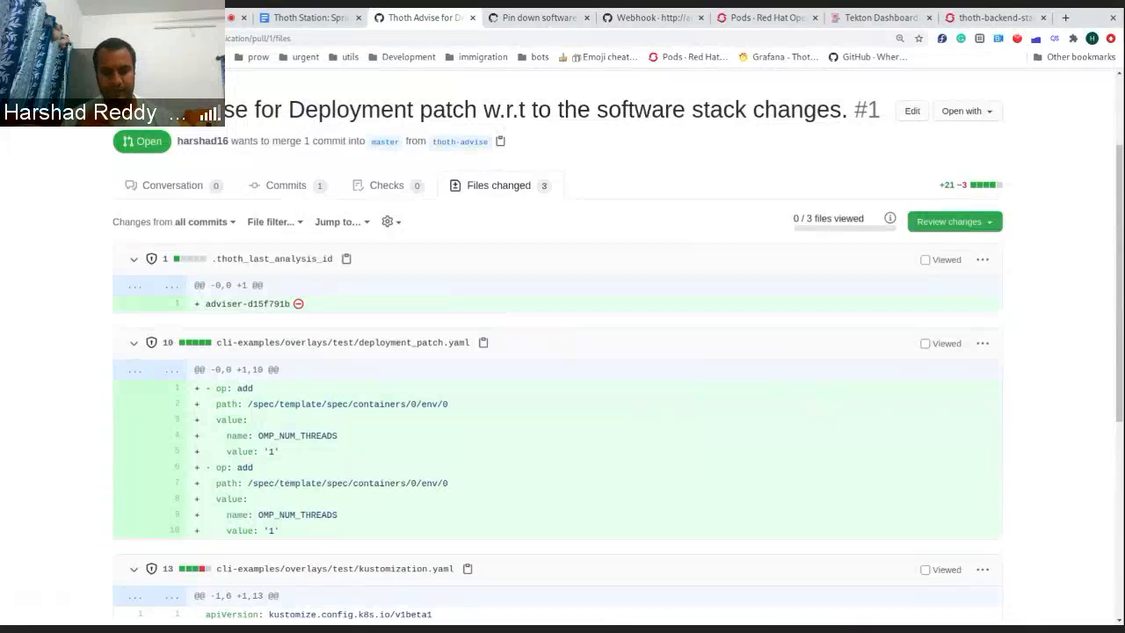
pyautogui.scroll(-3)
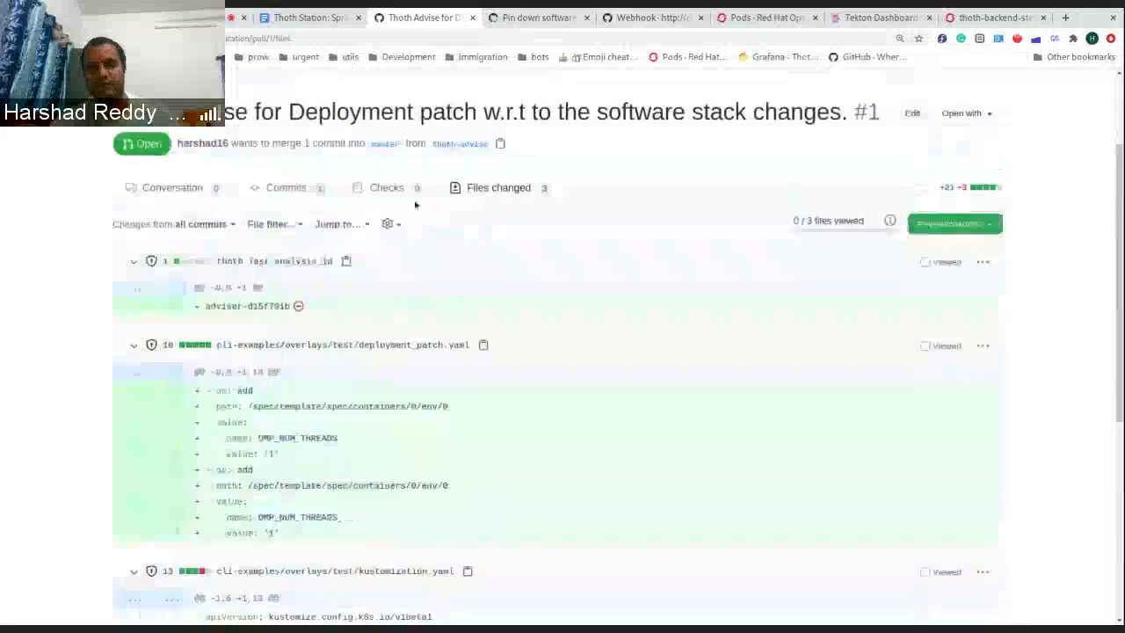
pyautogui.scroll(-3)
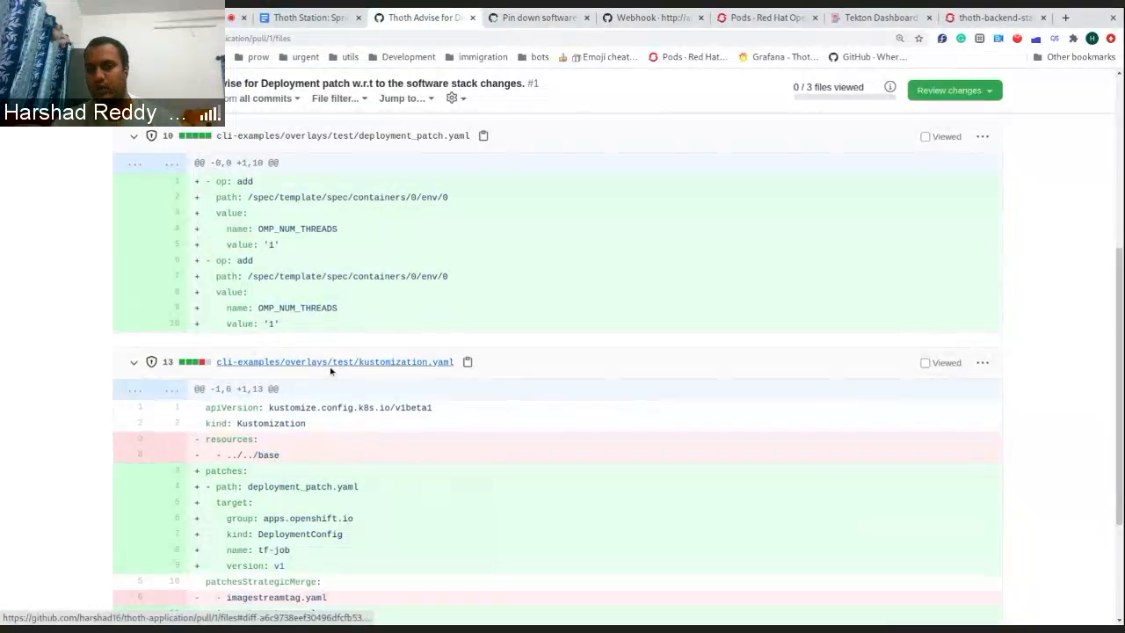
pyautogui.moveTo(331, 292)
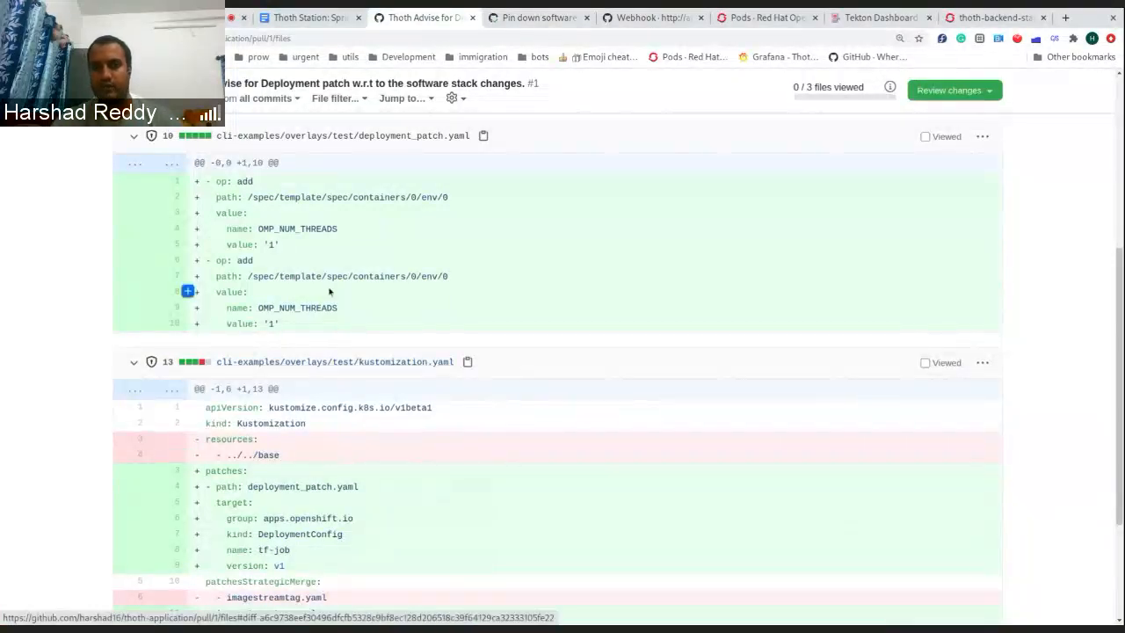
pyautogui.scroll(3)
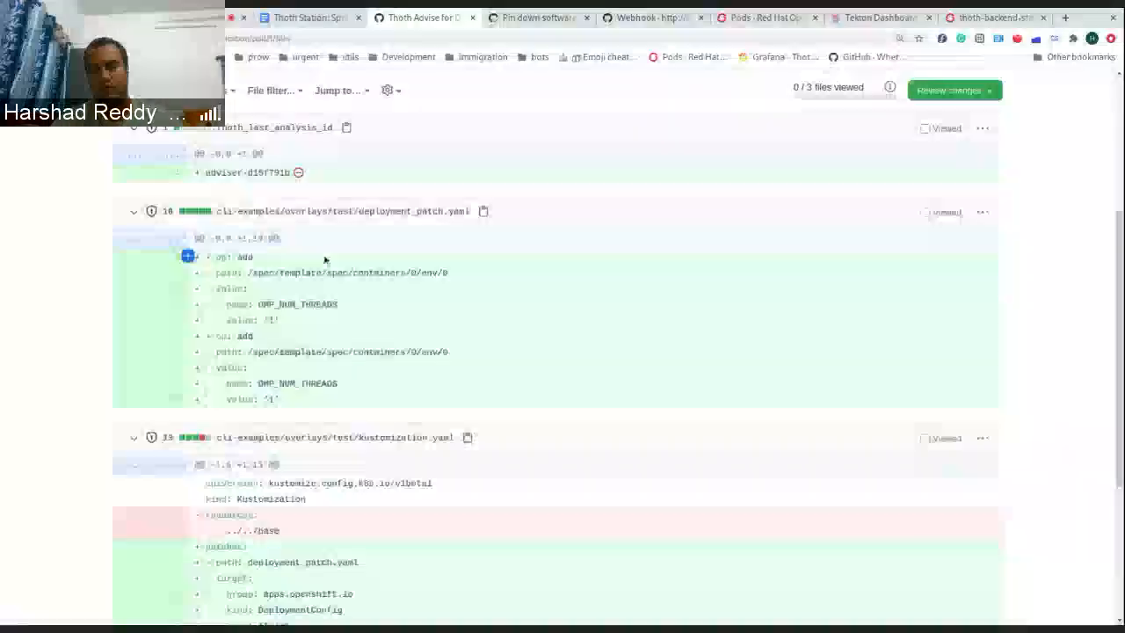
pyautogui.scroll(3)
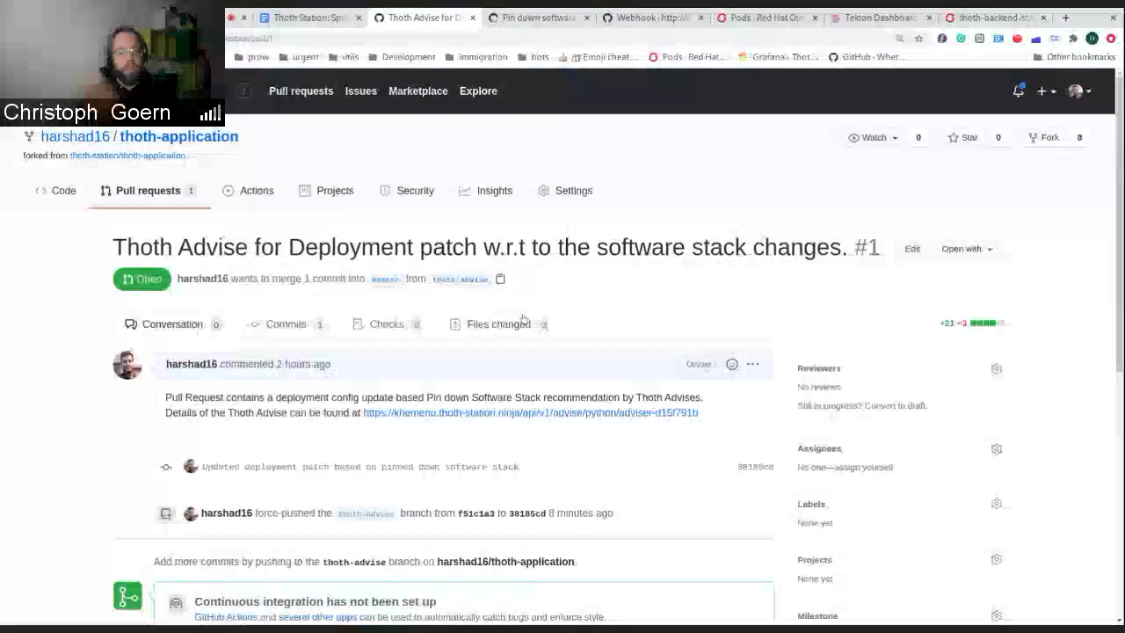
pyautogui.click(498, 324)
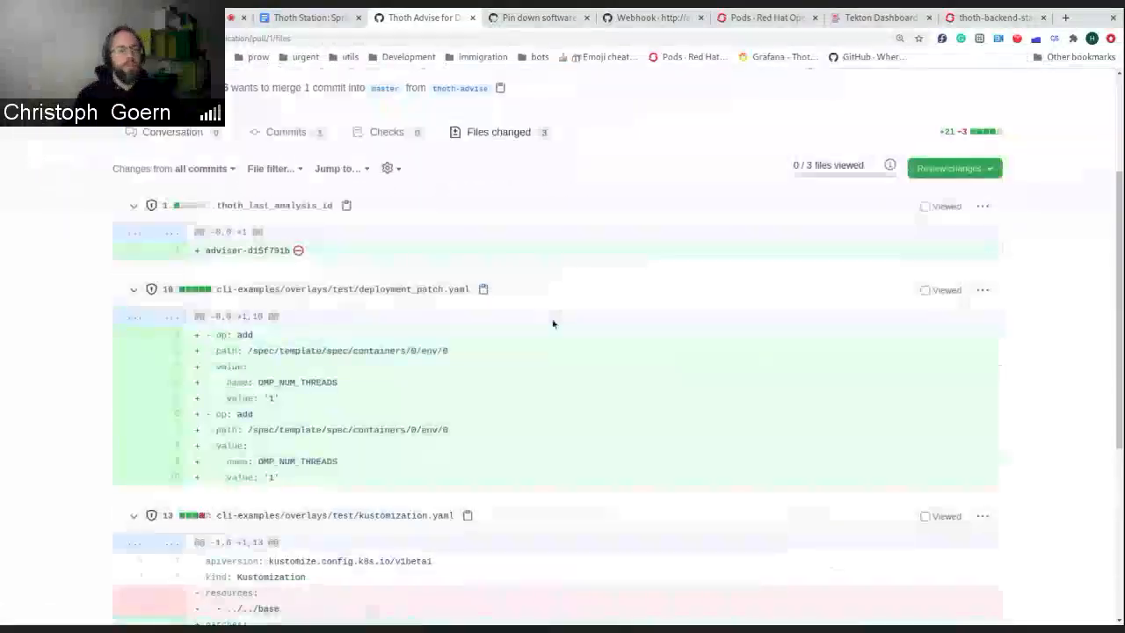
pyautogui.scroll(-3)
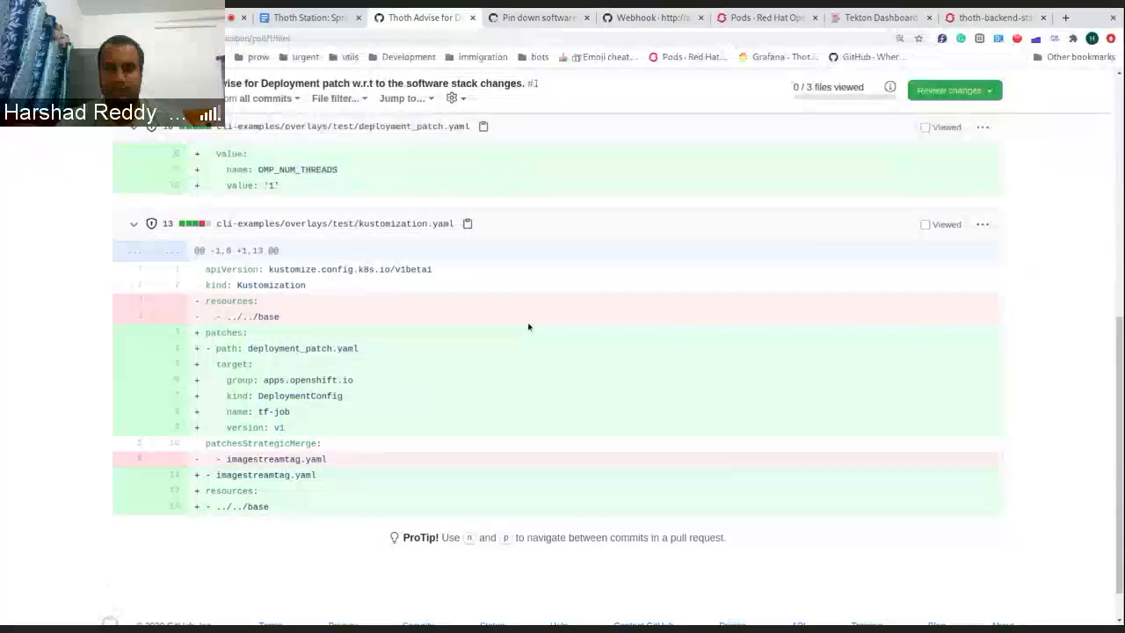
pyautogui.moveTo(446, 332)
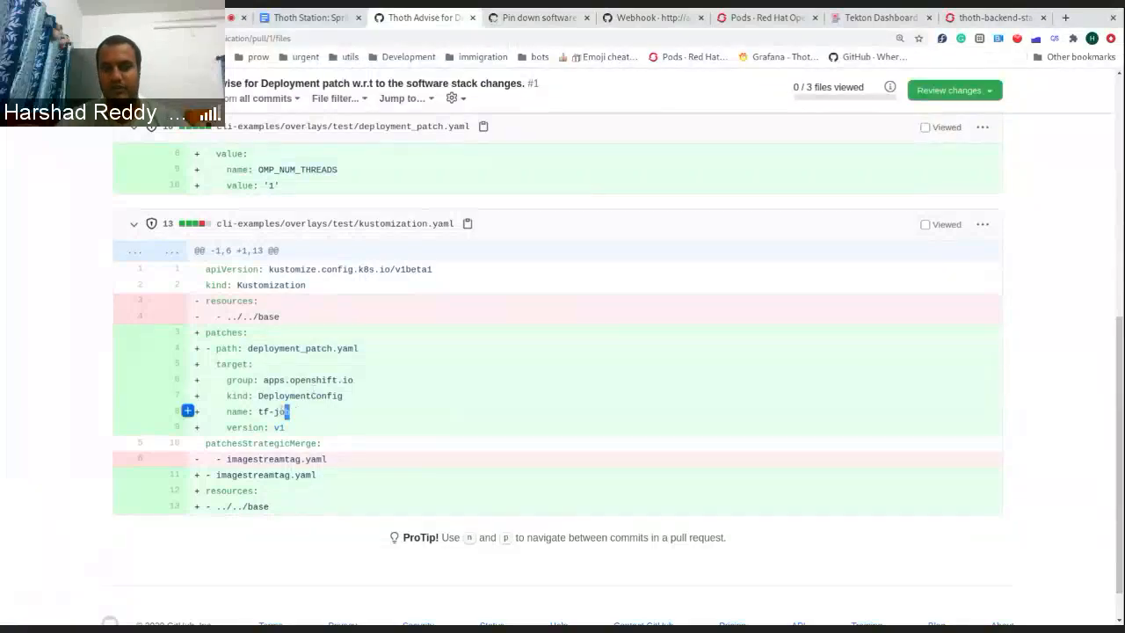
pyautogui.doubleClick(272, 411)
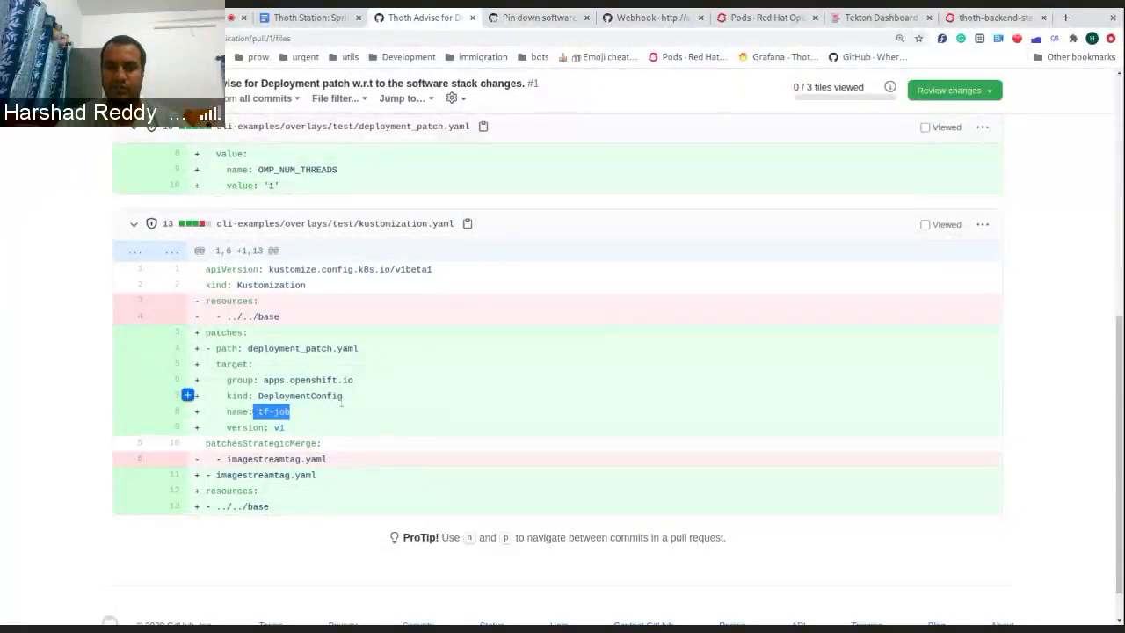
pyautogui.scroll(3)
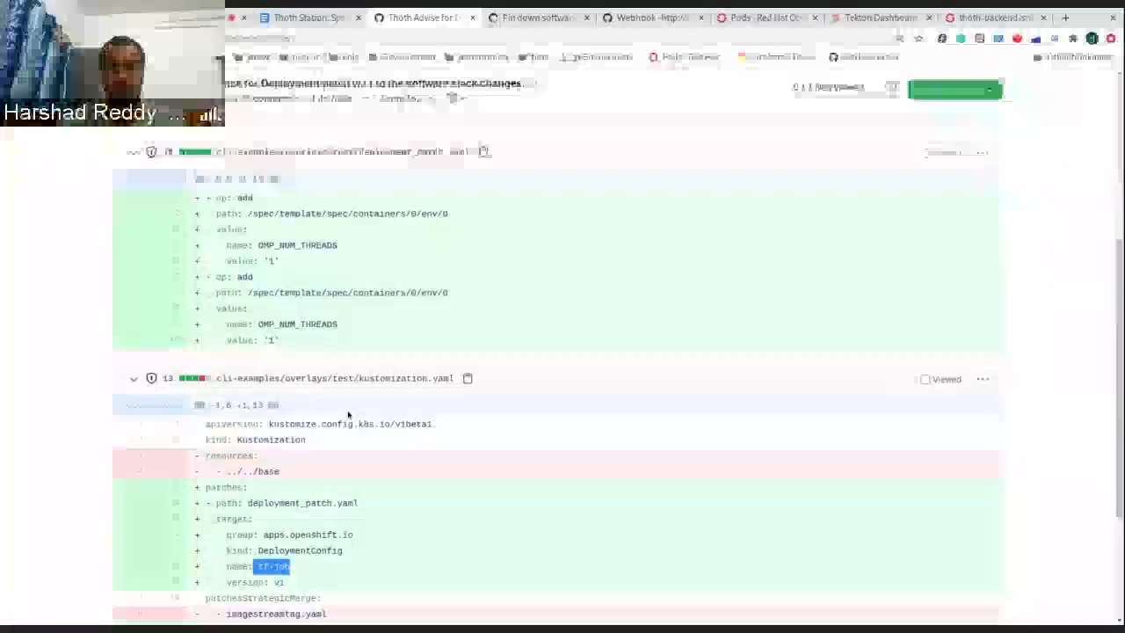